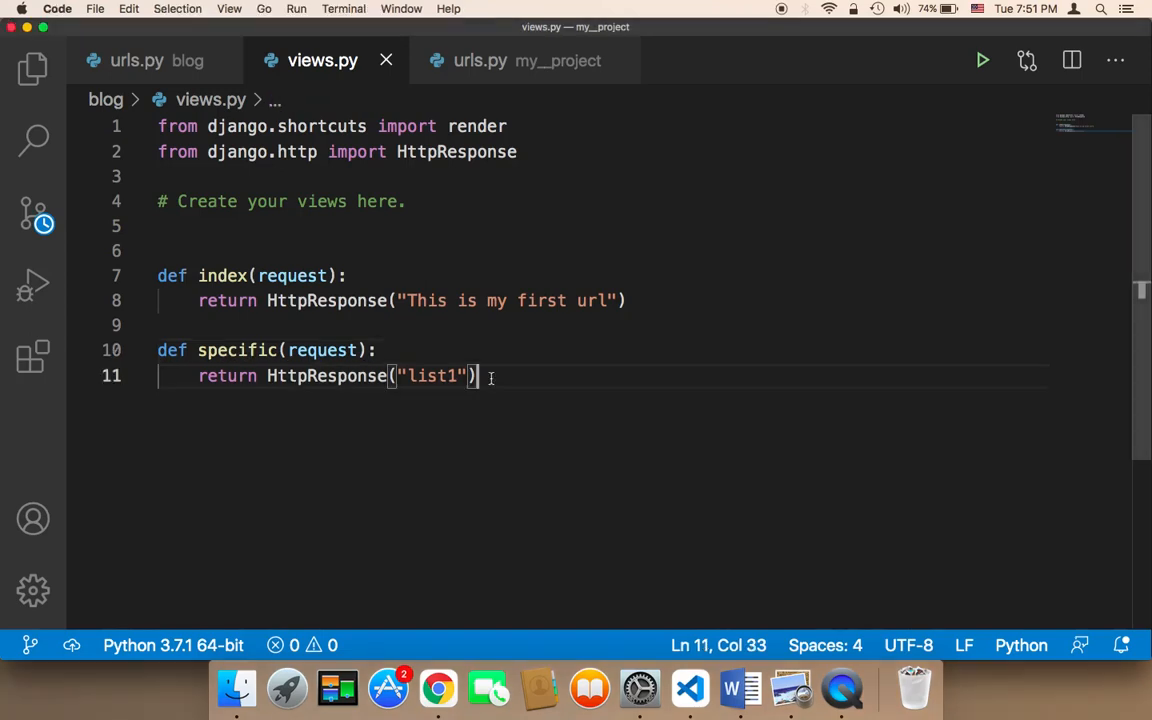
Reload blog/specific in Chrome to see 'list1', append /2 to the address, and return to VS Code.
click(436, 672)
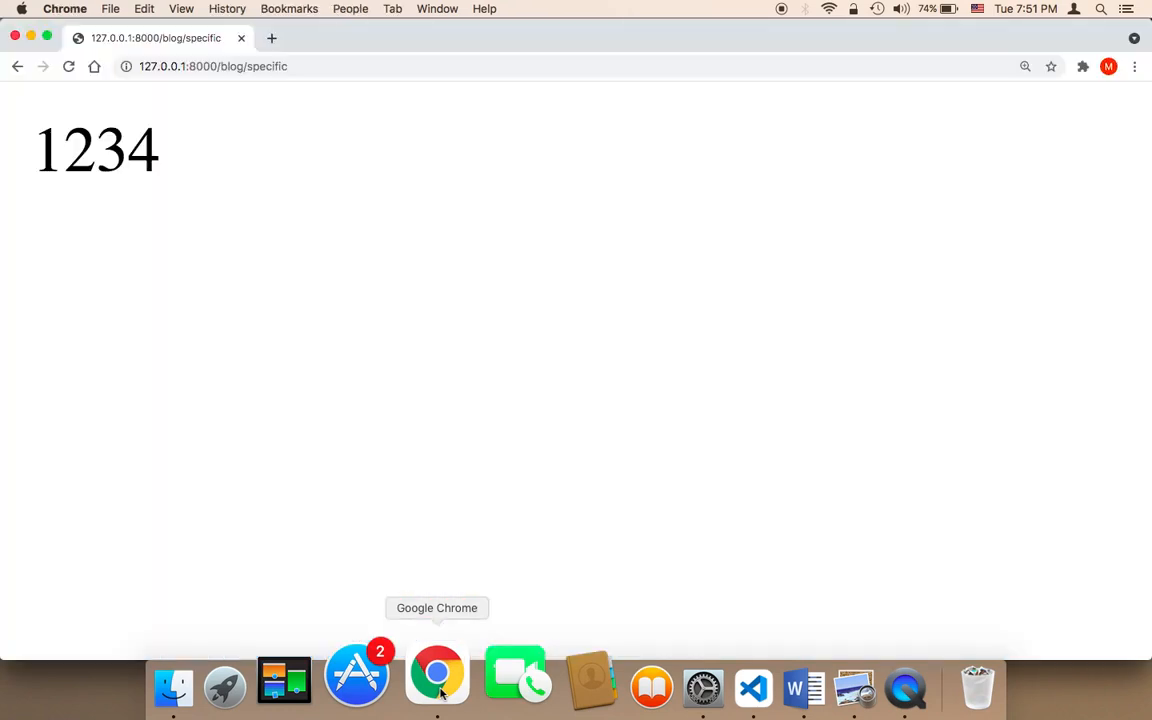
click(212, 66)
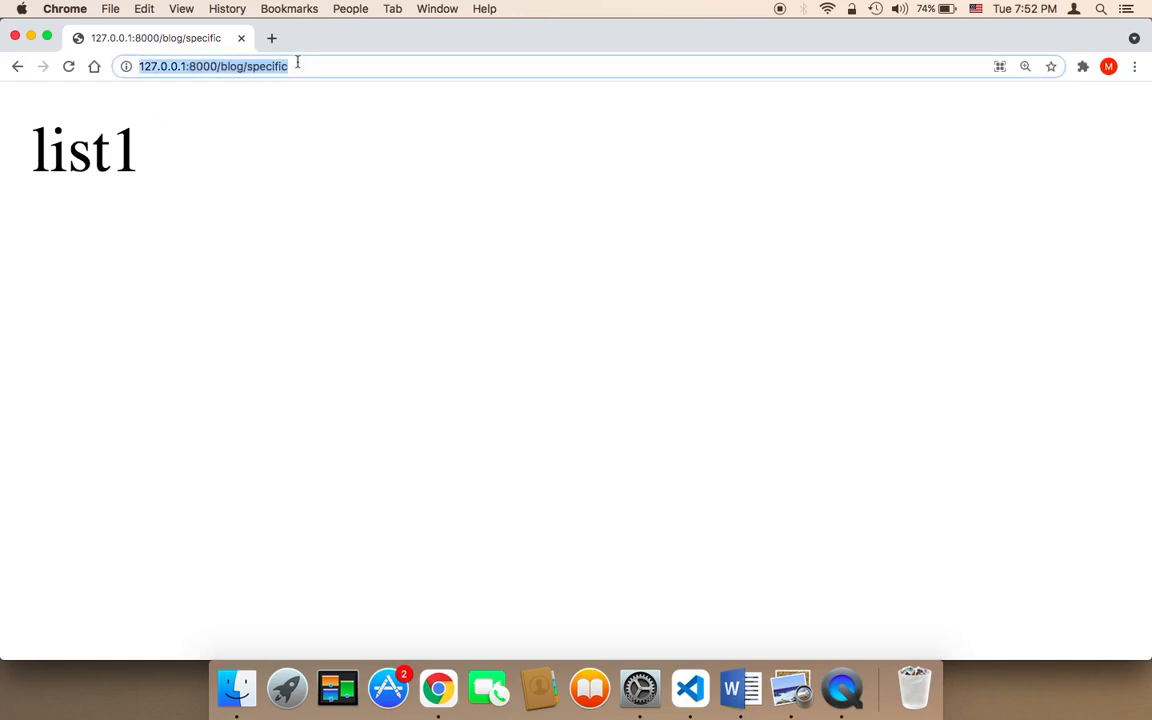
click(220, 66)
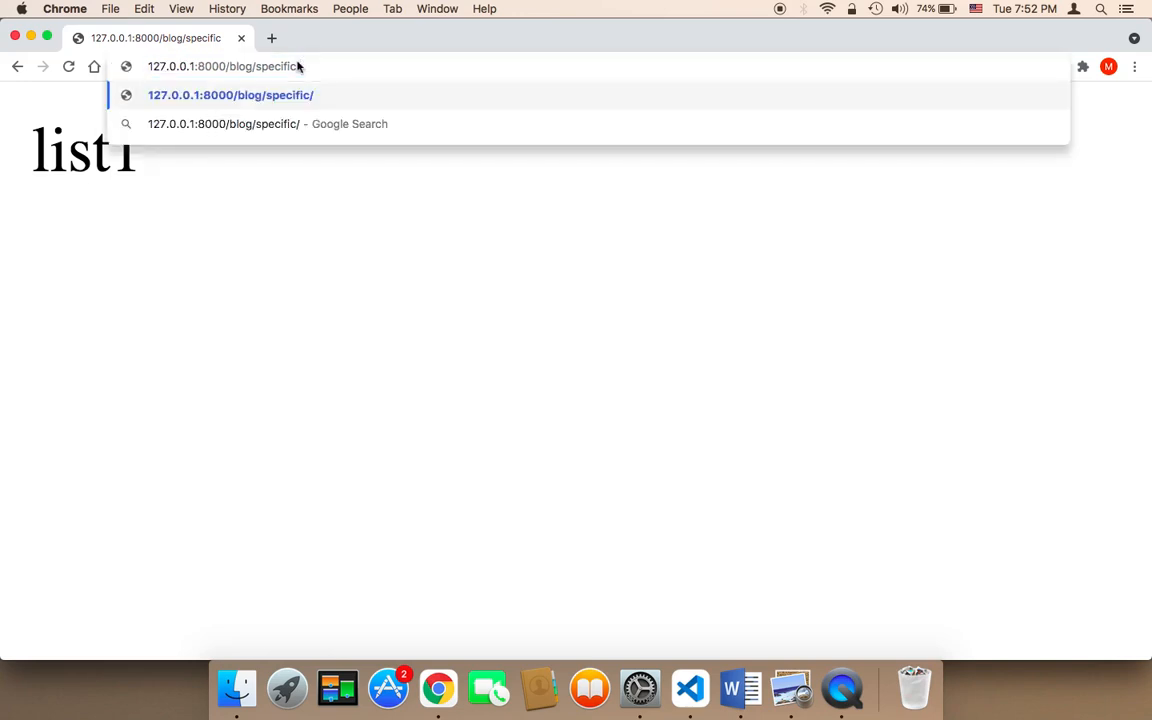
mouse_move(380, 112)
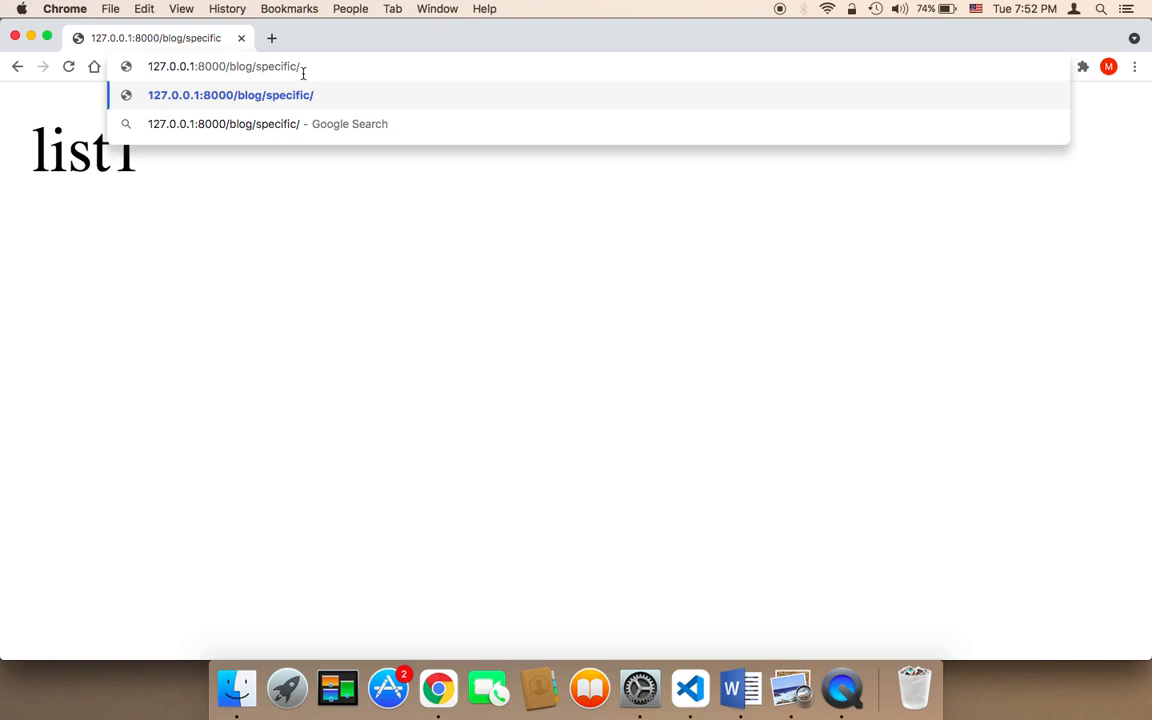
text(2)
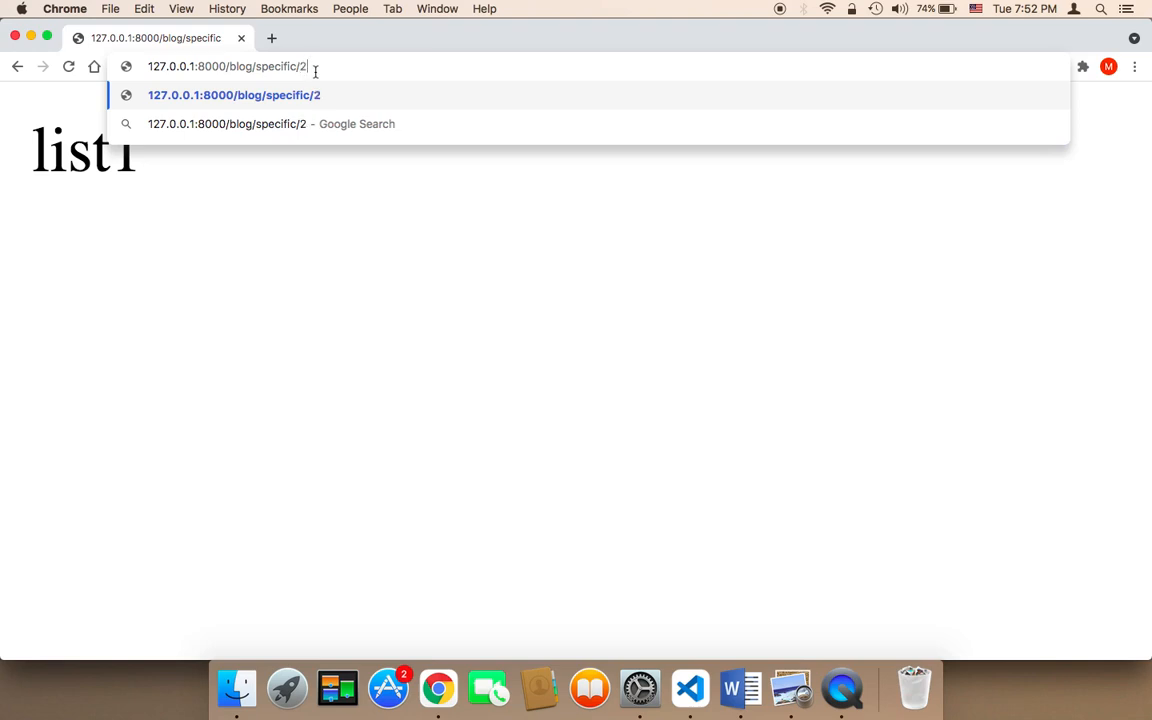
mouse_move(524, 328)
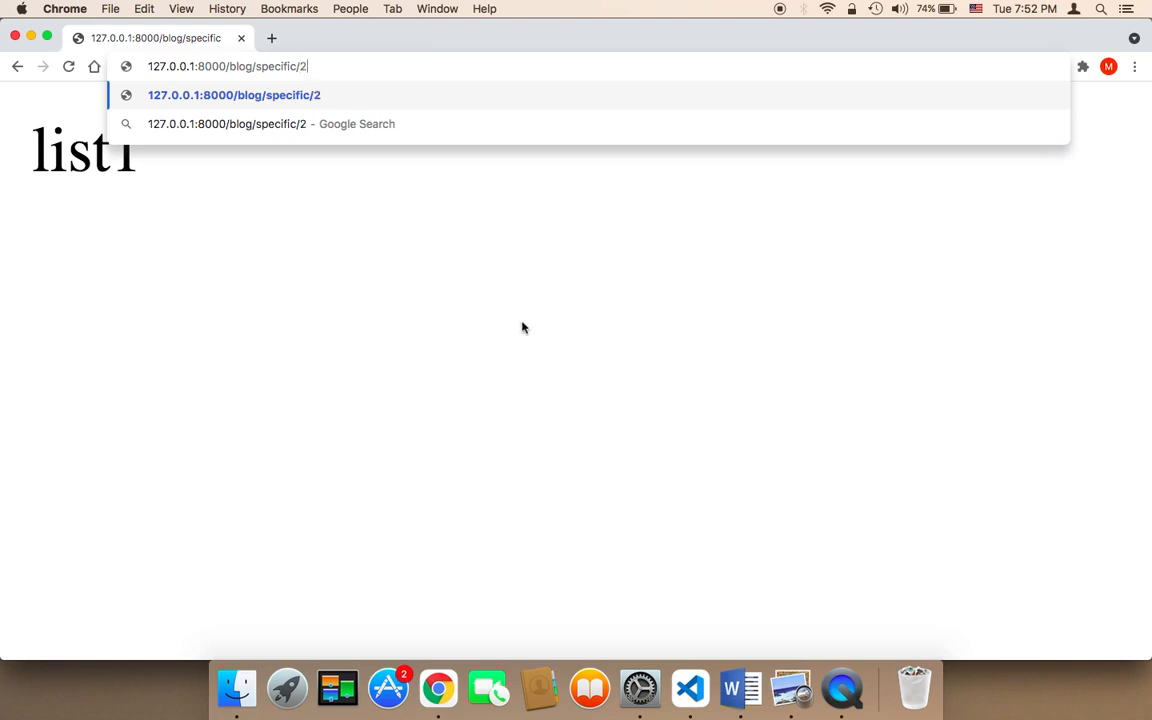
mouse_move(726, 636)
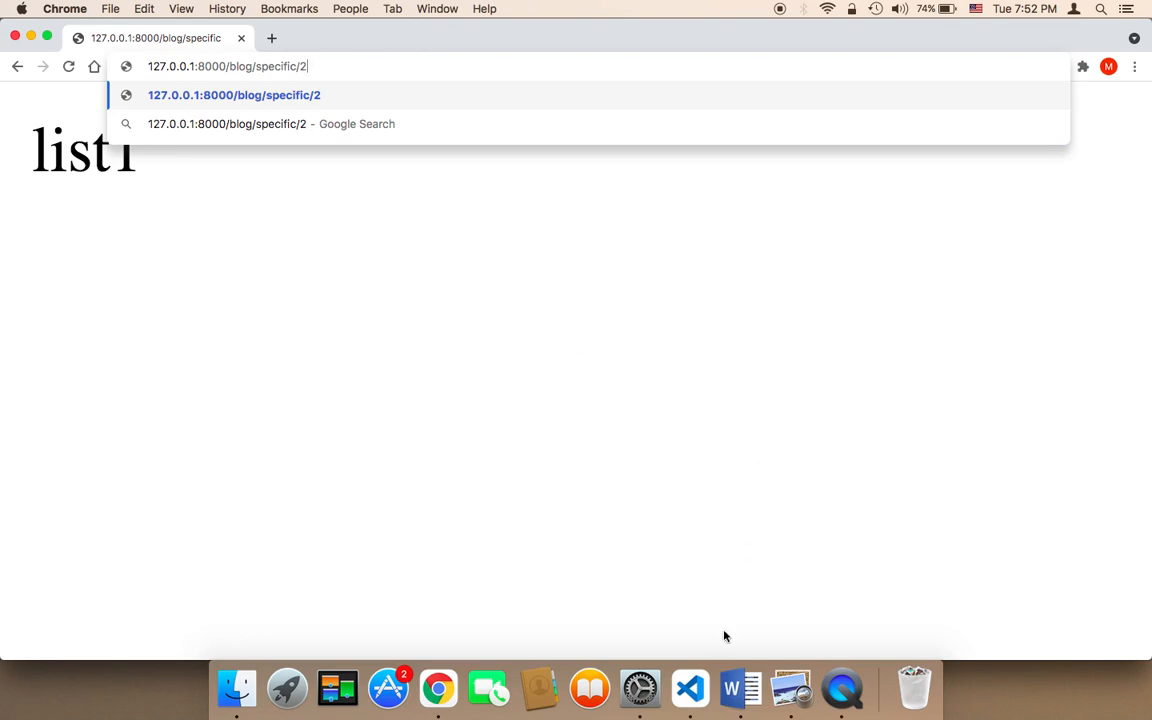
click(688, 688)
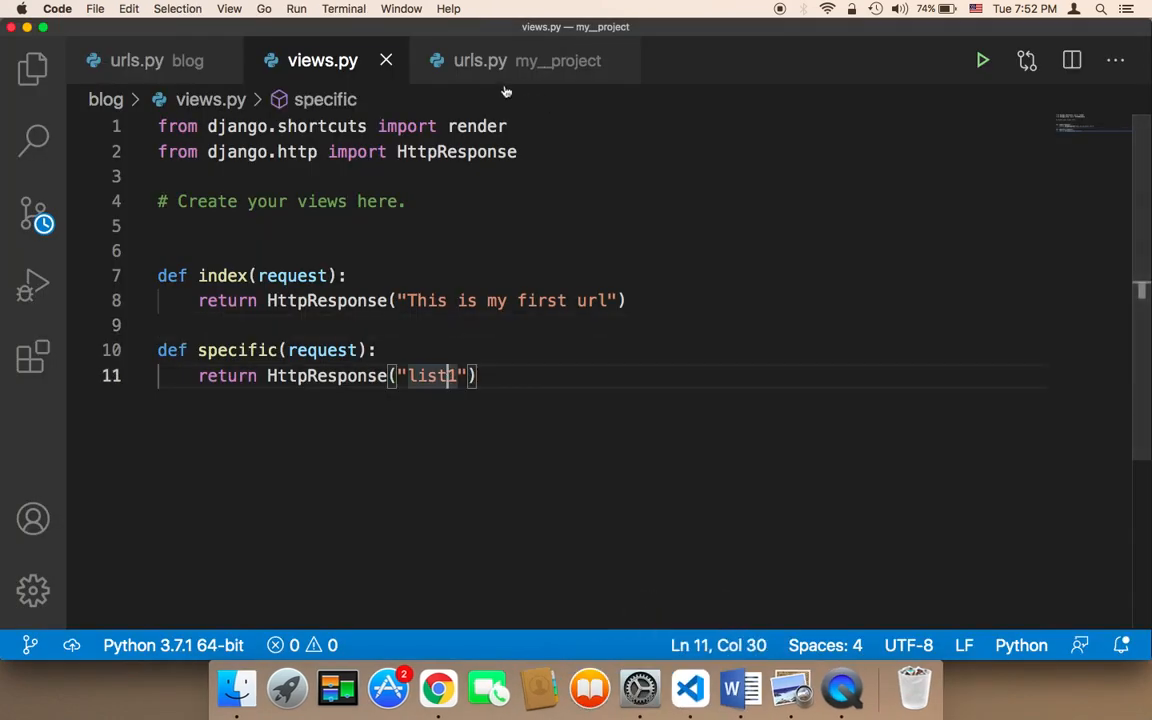
View the project urls.py, then switch to the blog app's urls.py.
click(480, 60)
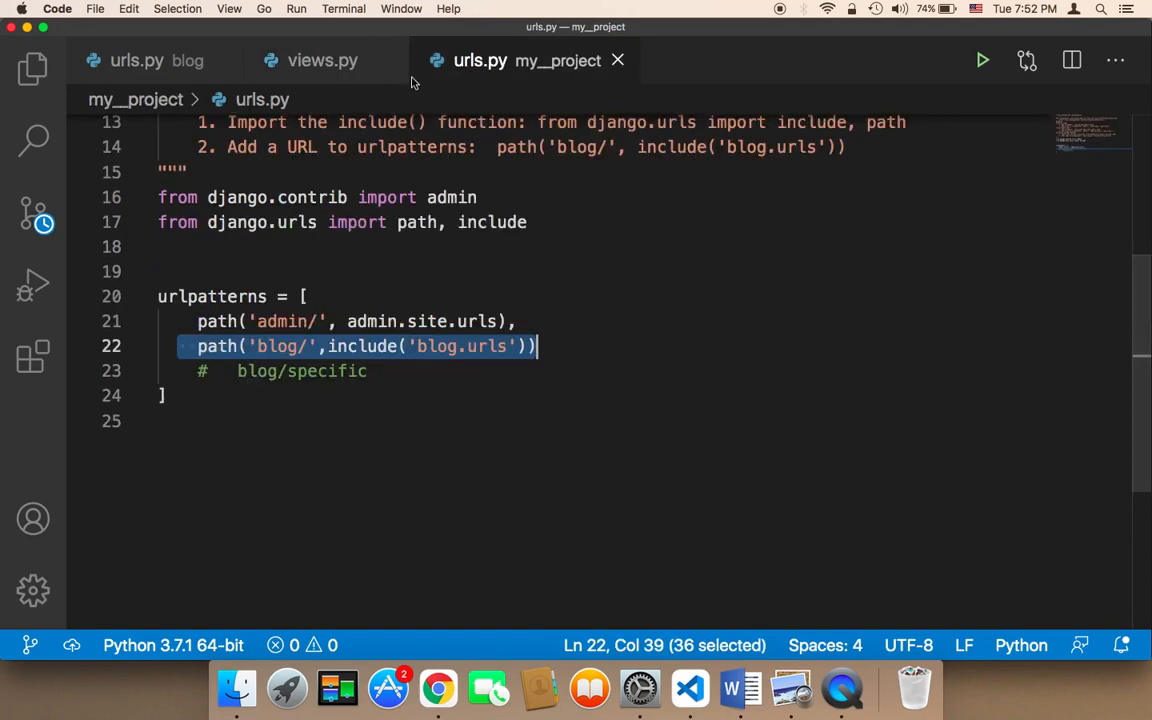
click(136, 60)
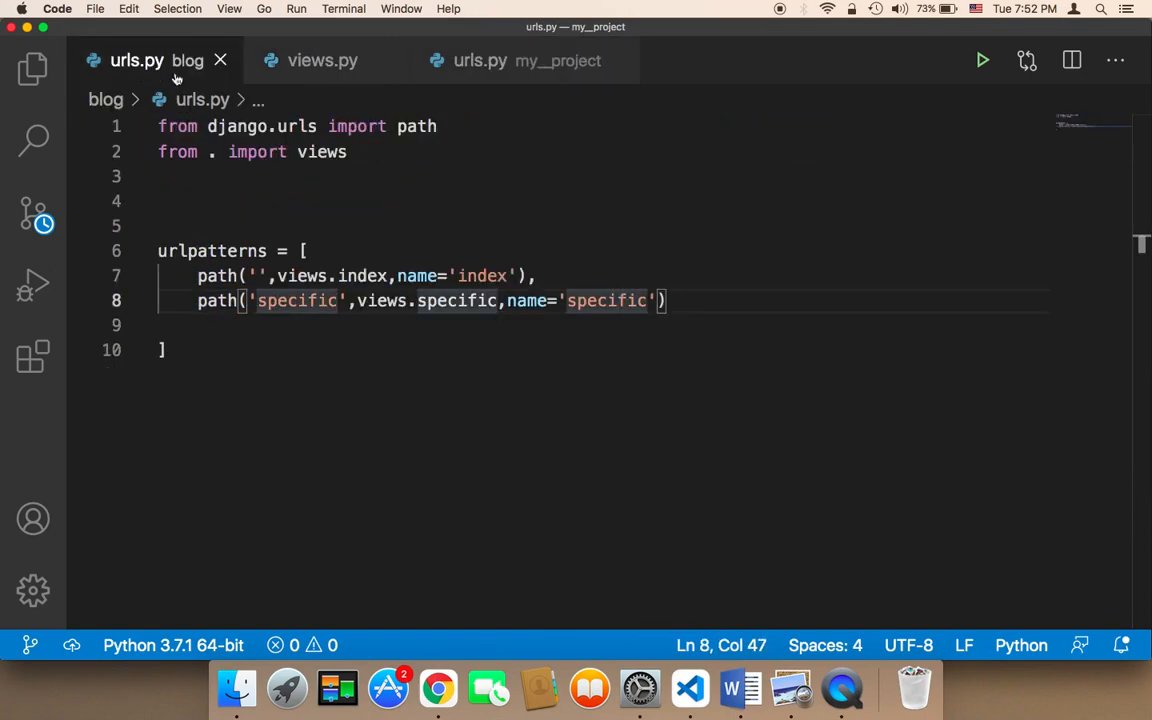
mouse_move(204, 100)
text(,)
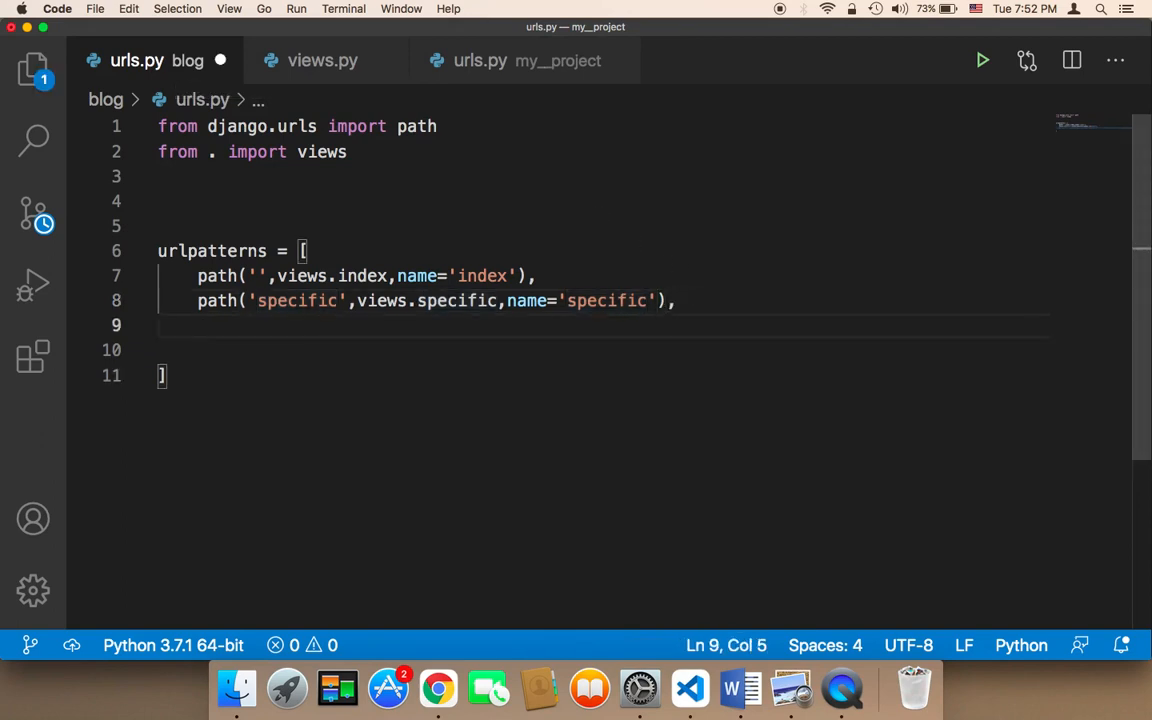
Write the route pattern path('article/<int:article_id>', in the blog urlpatterns.
text(path)
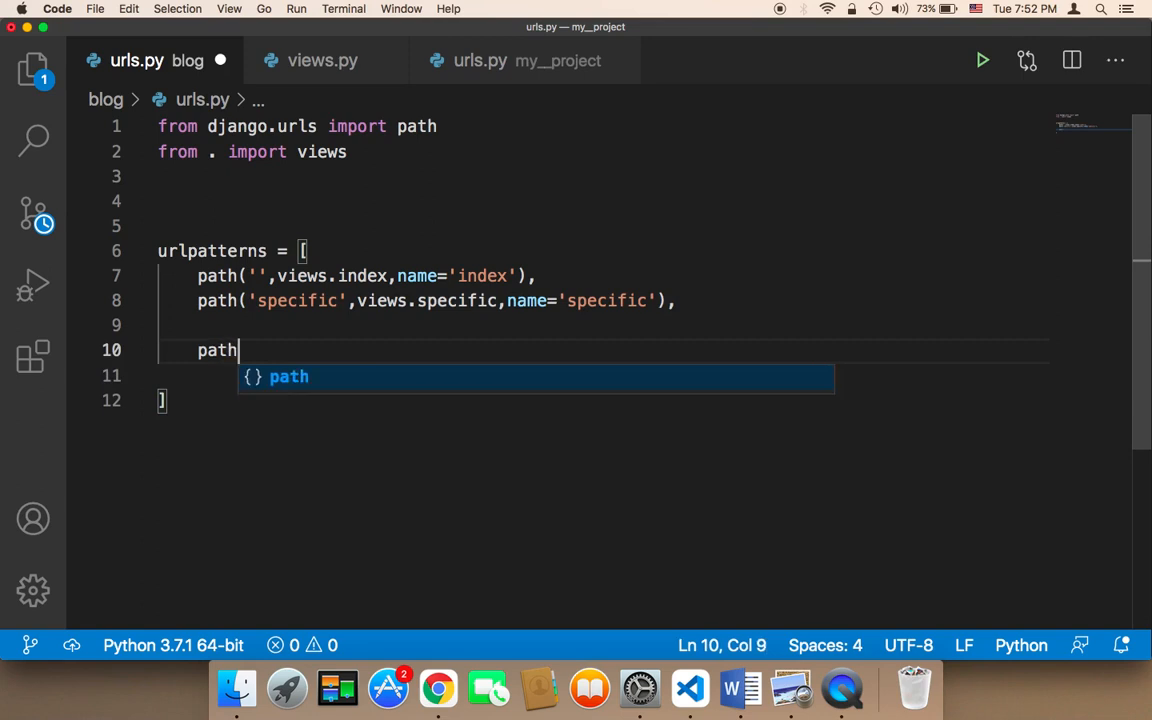
text(())
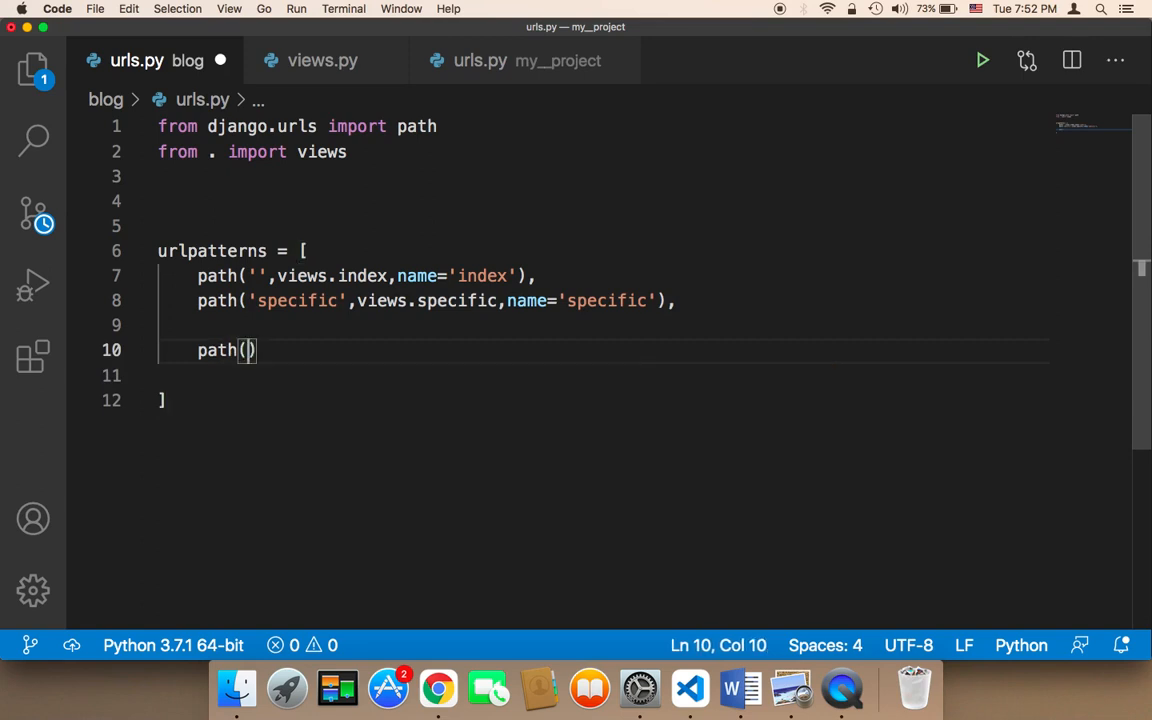
text(sp)
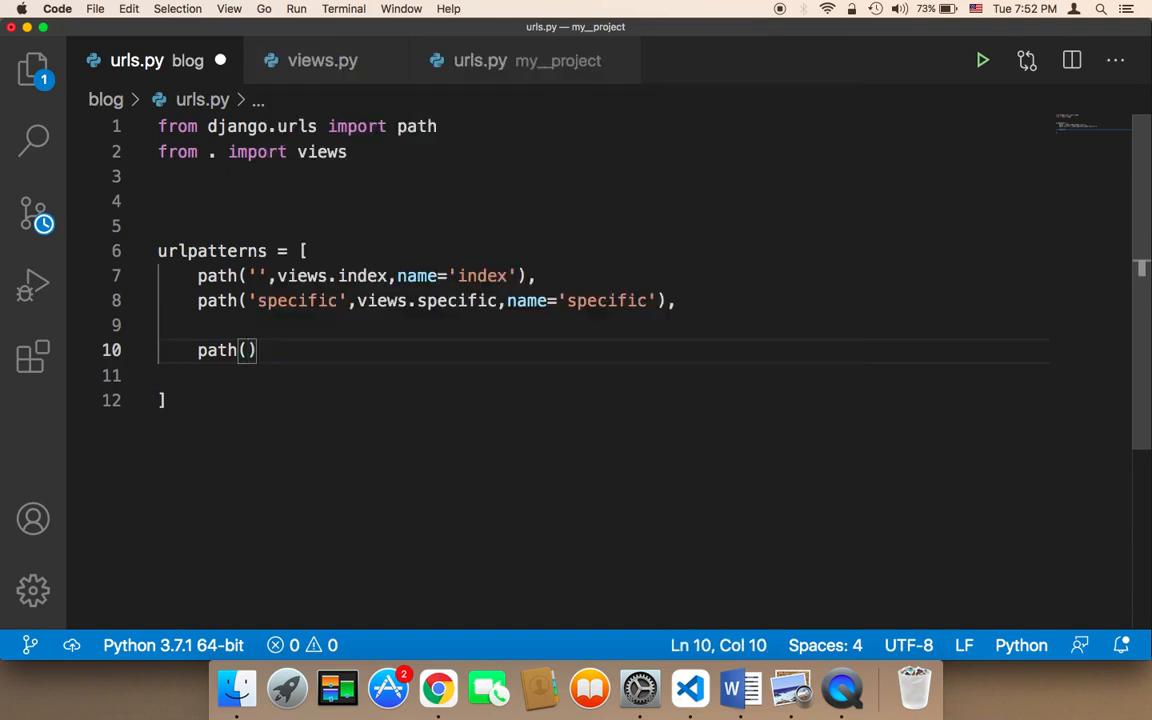
text('')
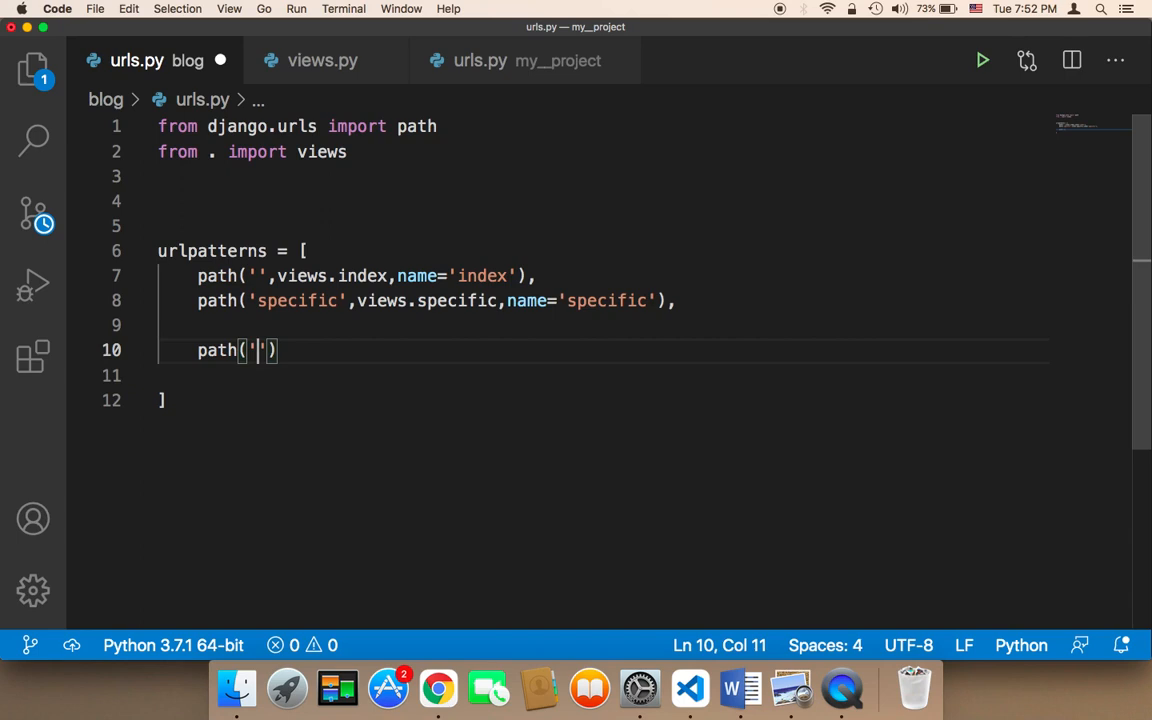
text(artic)
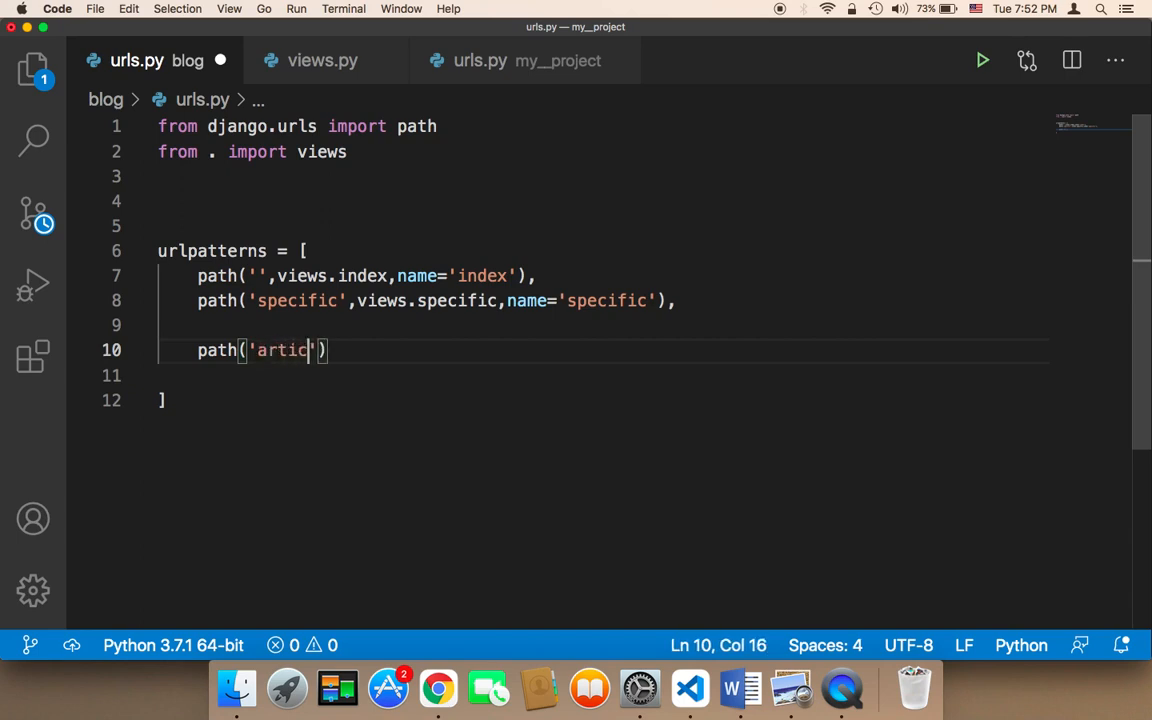
text(le)
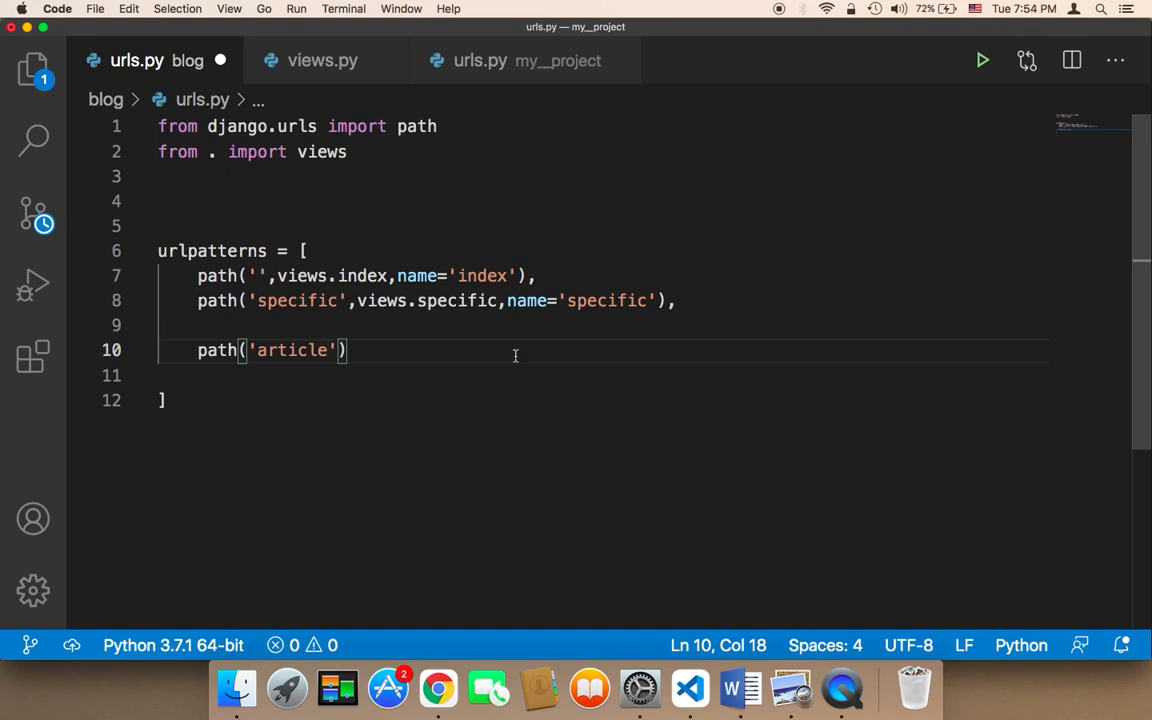
text(/)
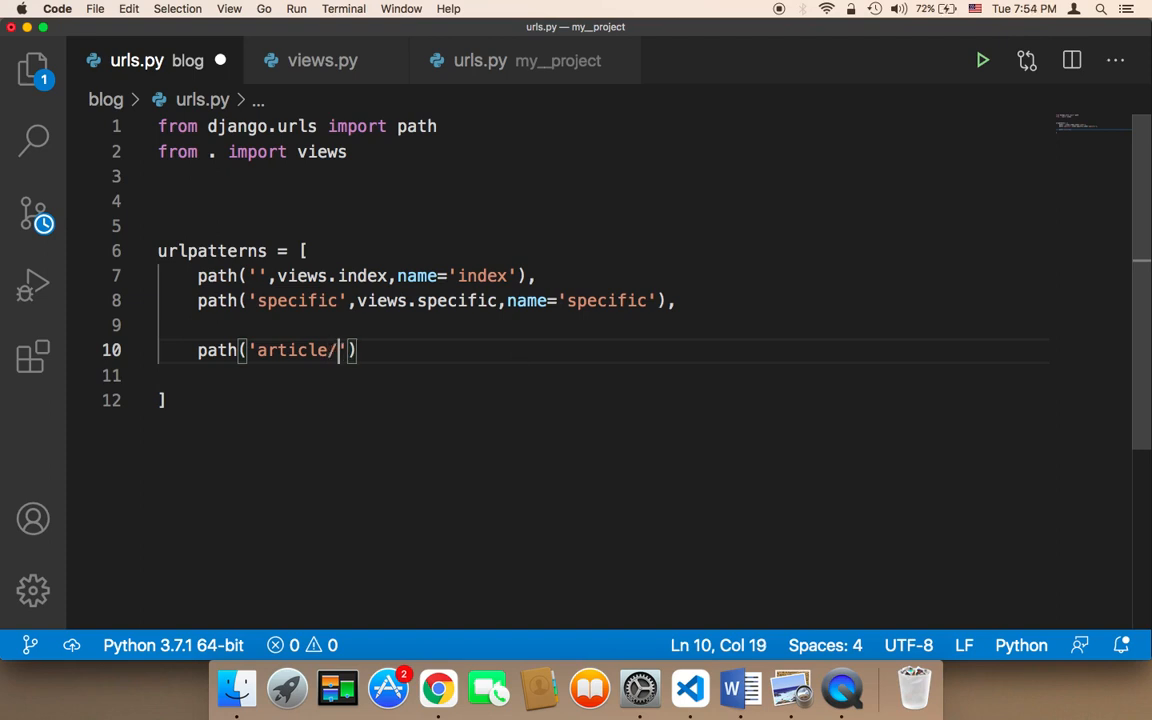
text(<>)
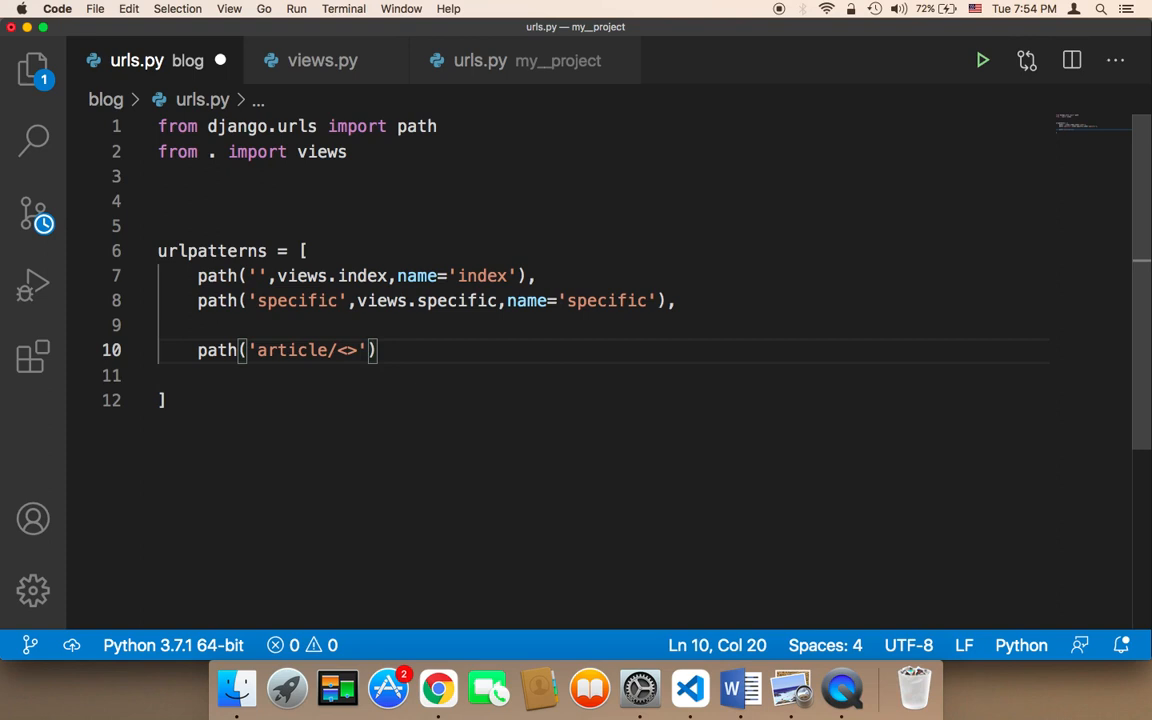
text(int)
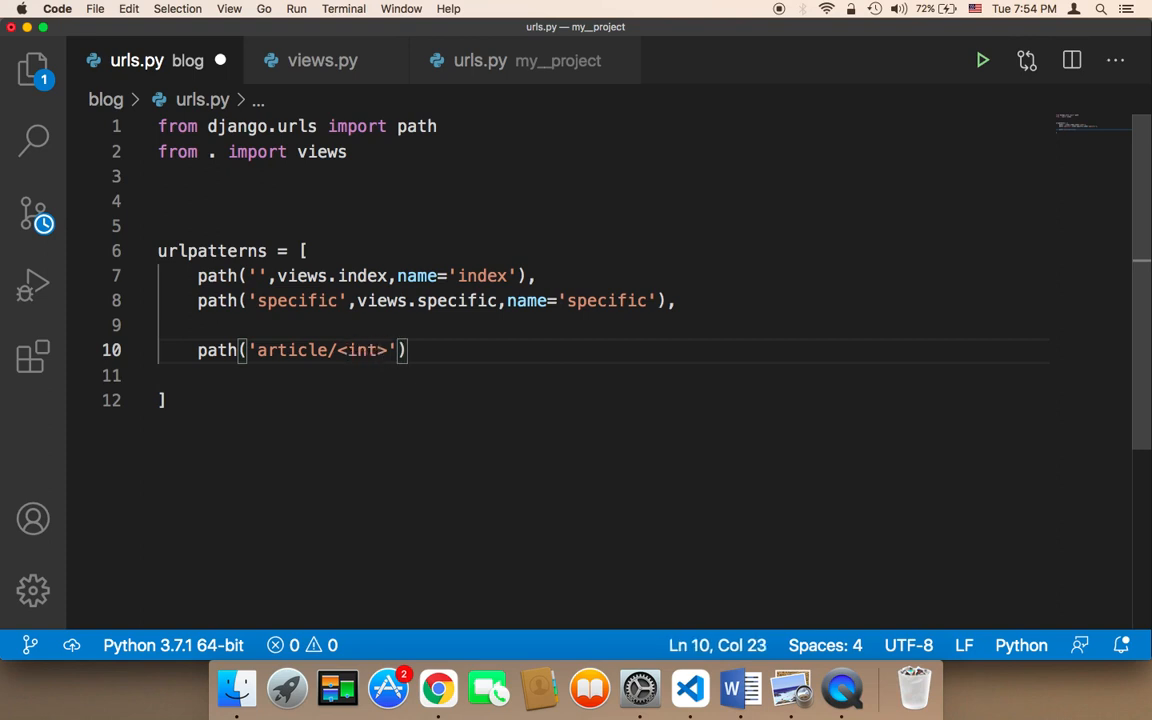
text(:)
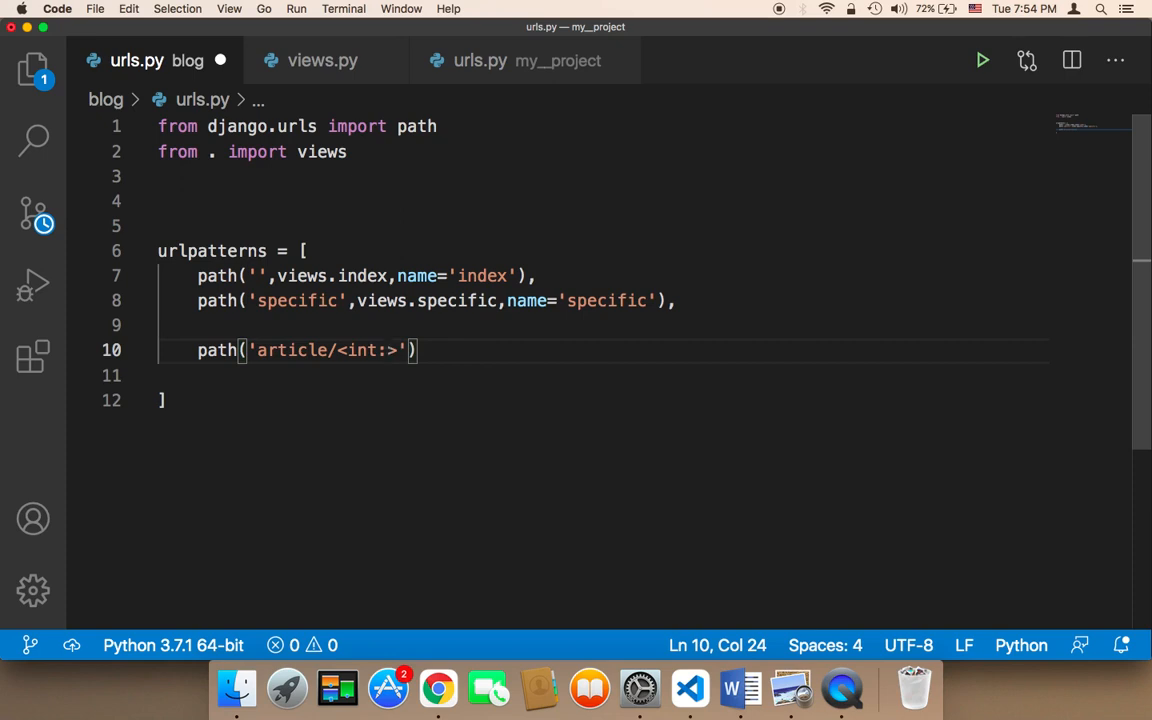
text(article)
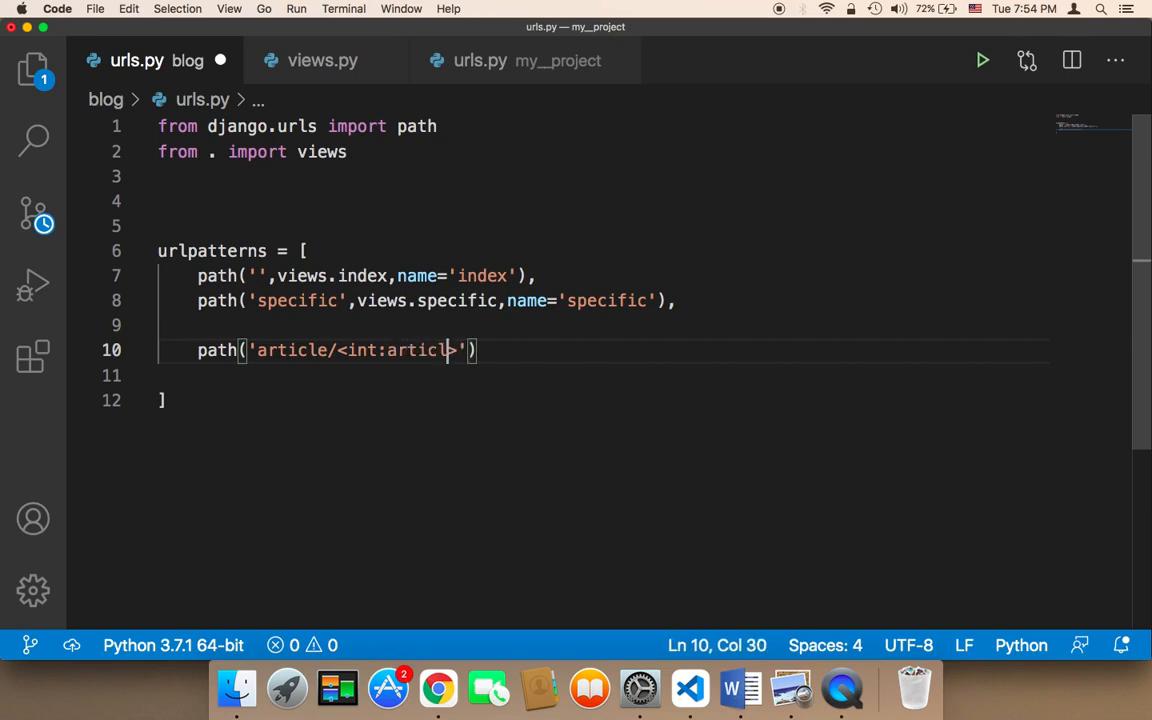
text(_id)
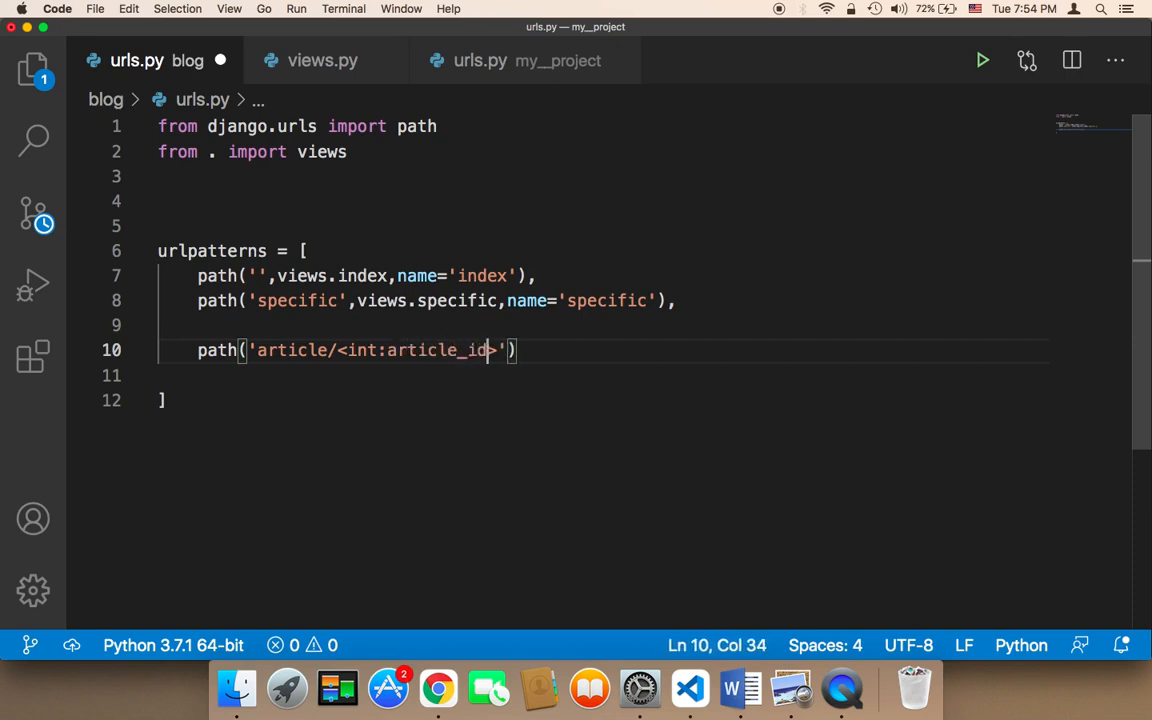
text(>,)
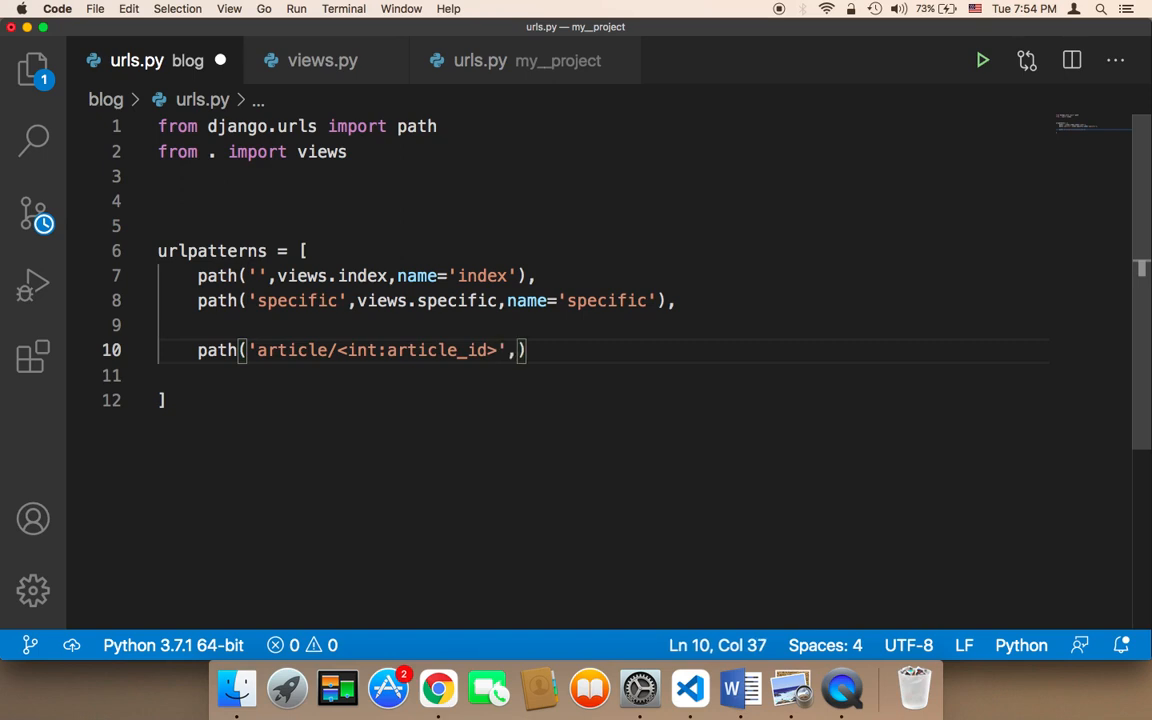
Complete the route with views.article and name='article'.
text(views)
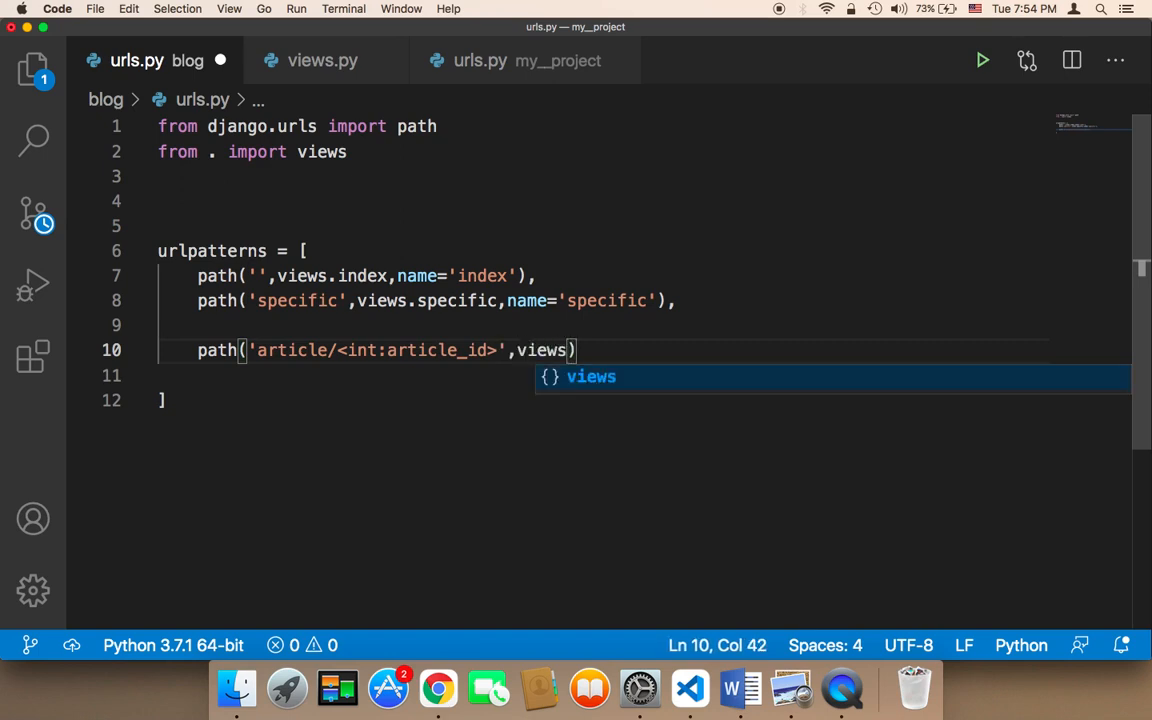
text(.artic)
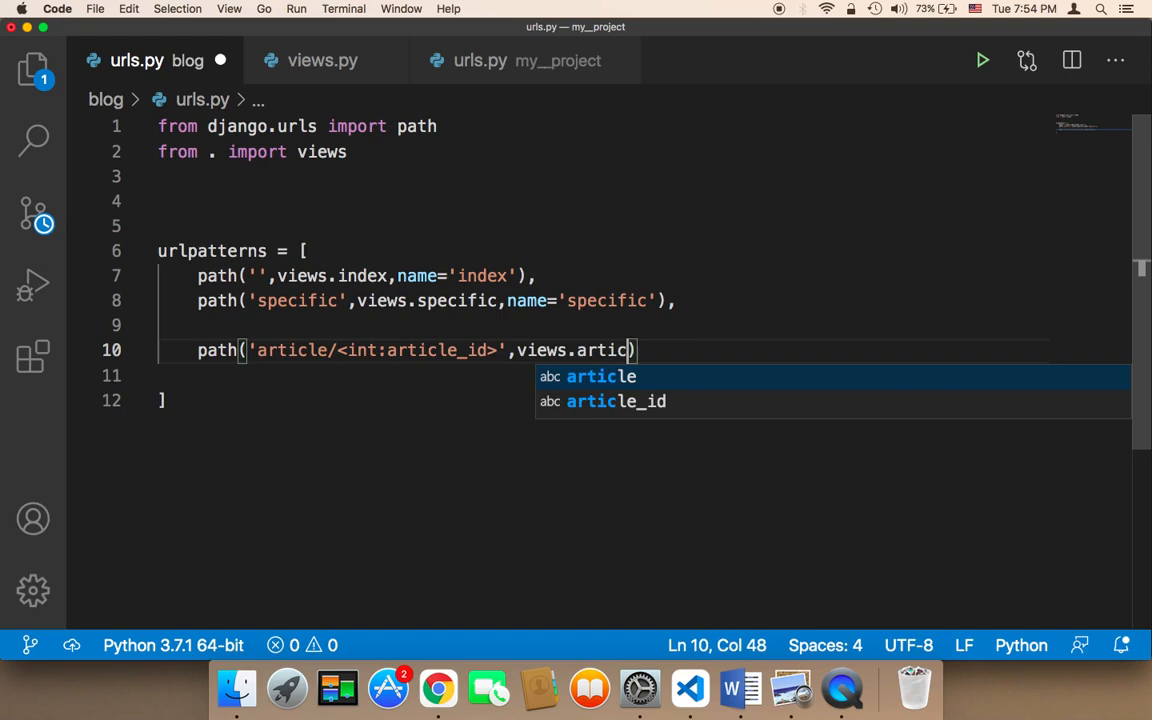
text(le)
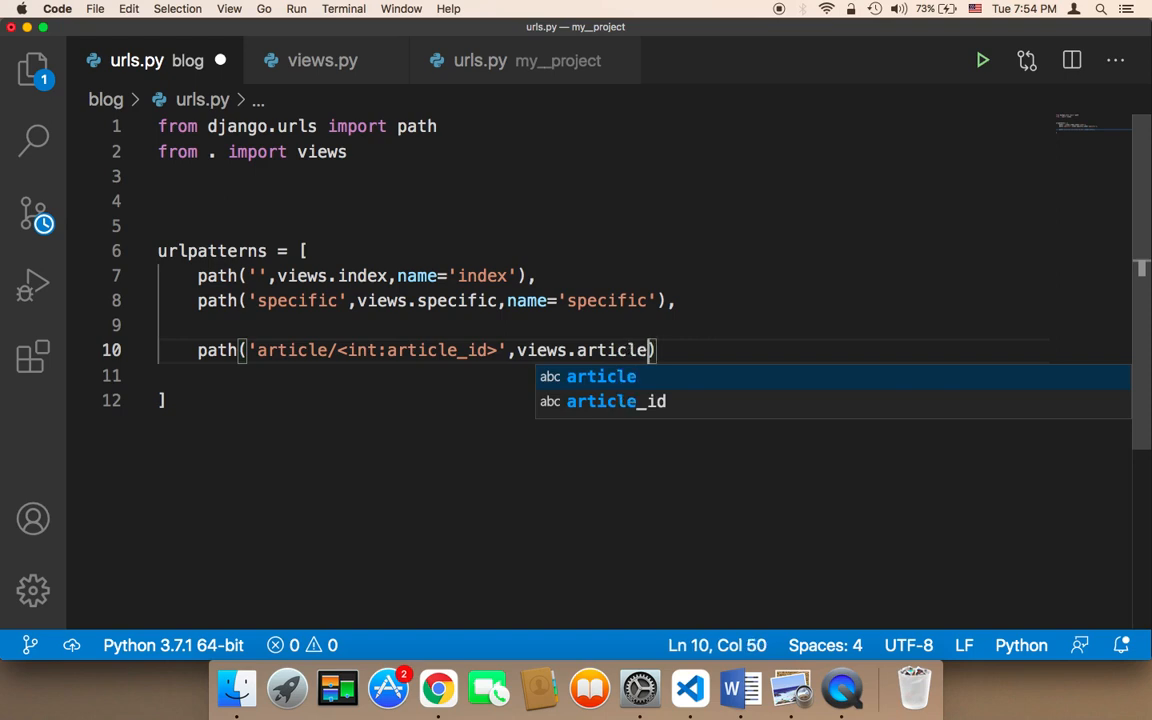
text(,name=)
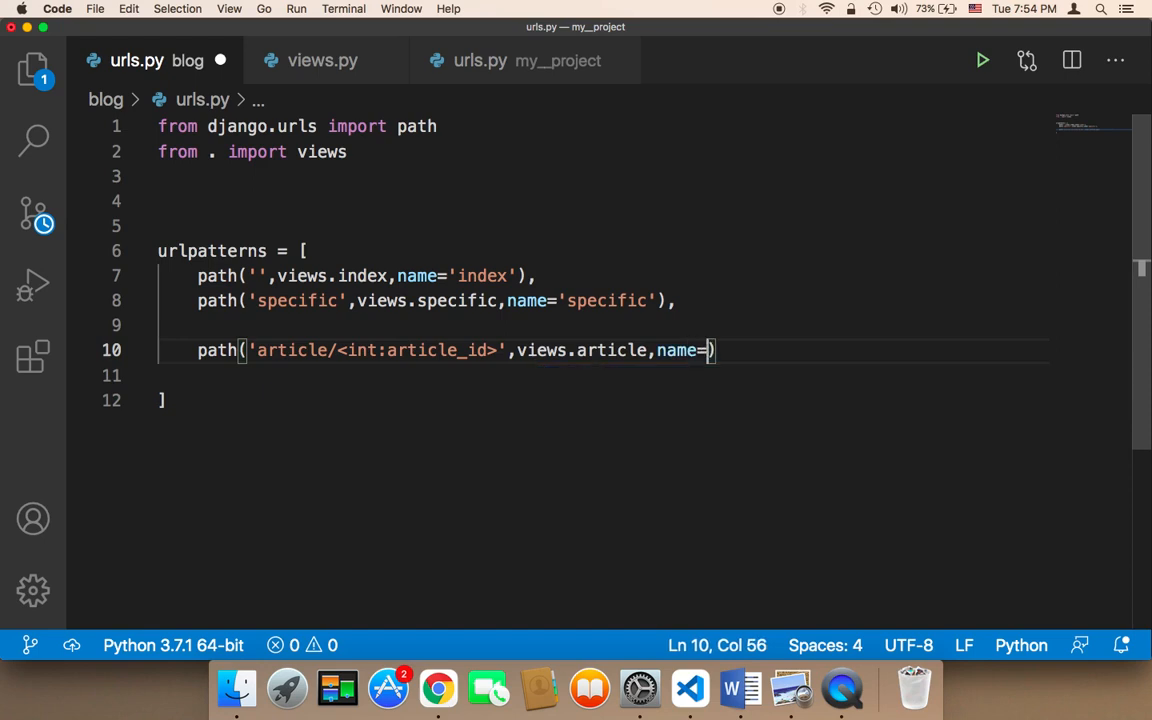
text(ar')
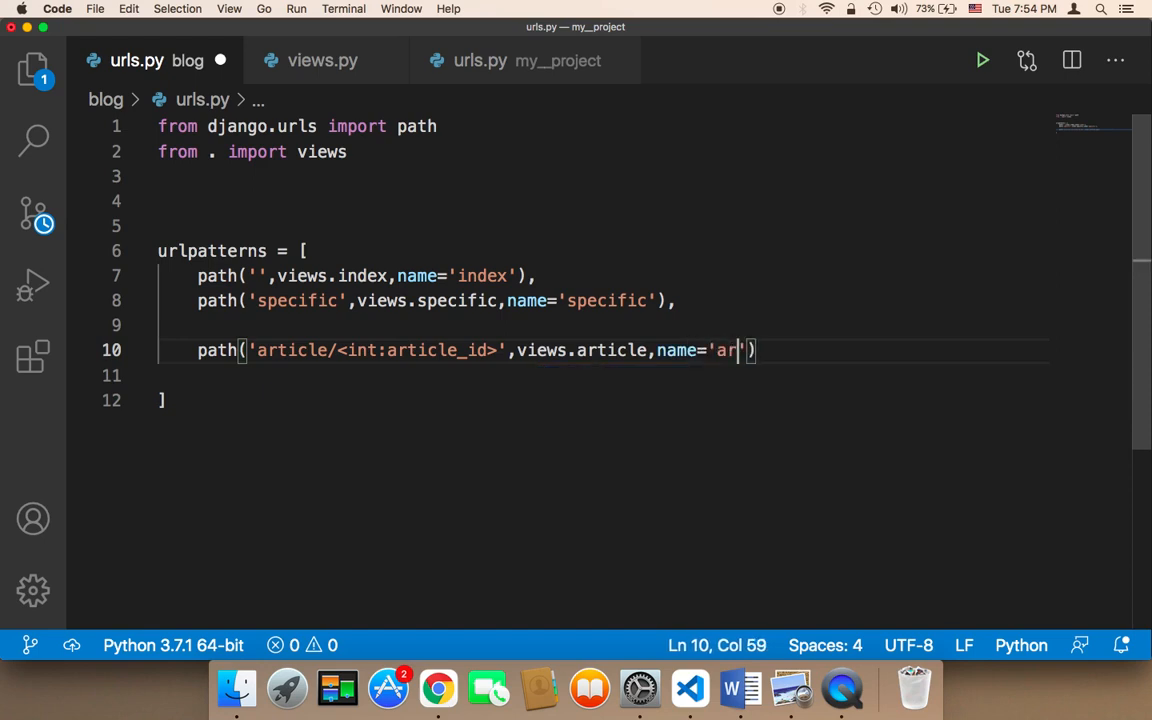
text(ticle)
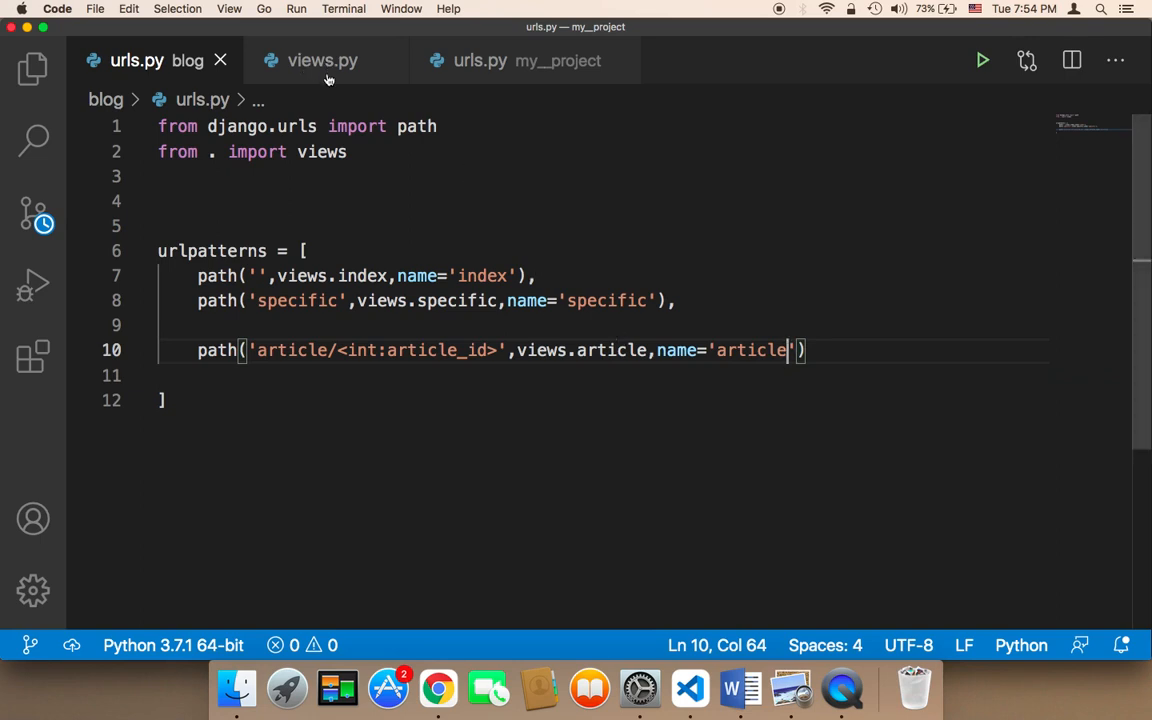
click(322, 60)
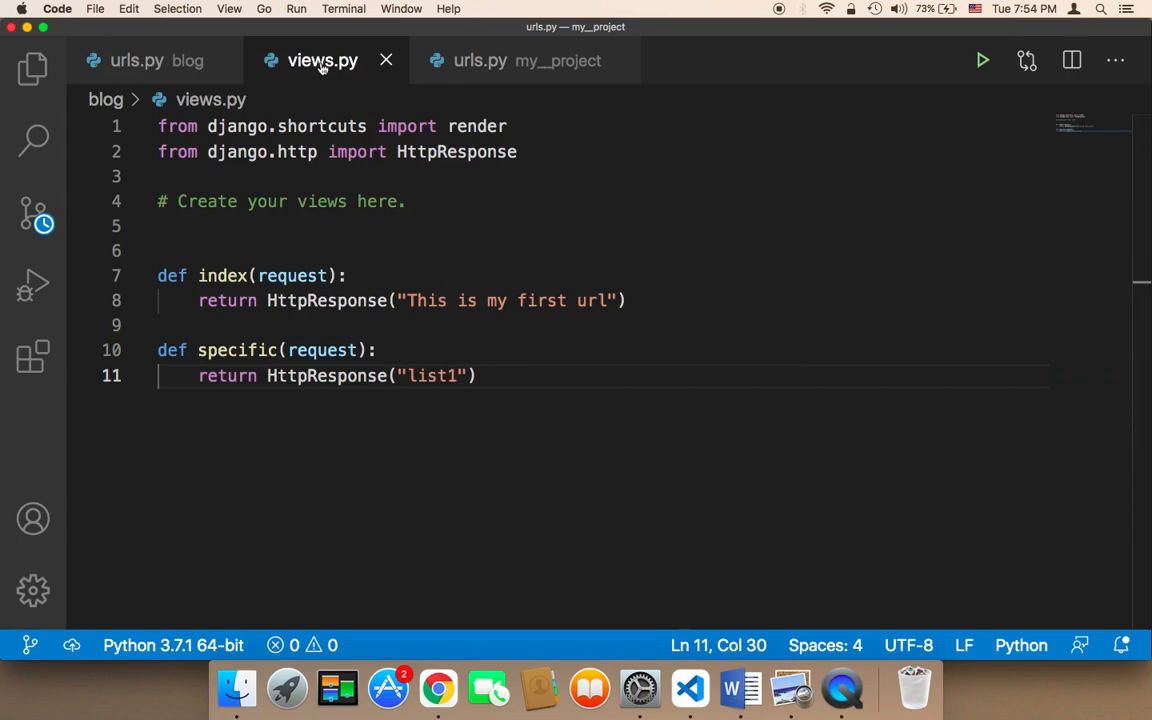
Start def article(request in views.py, checking the article_id parameter name in urls.py.
click(476, 376)
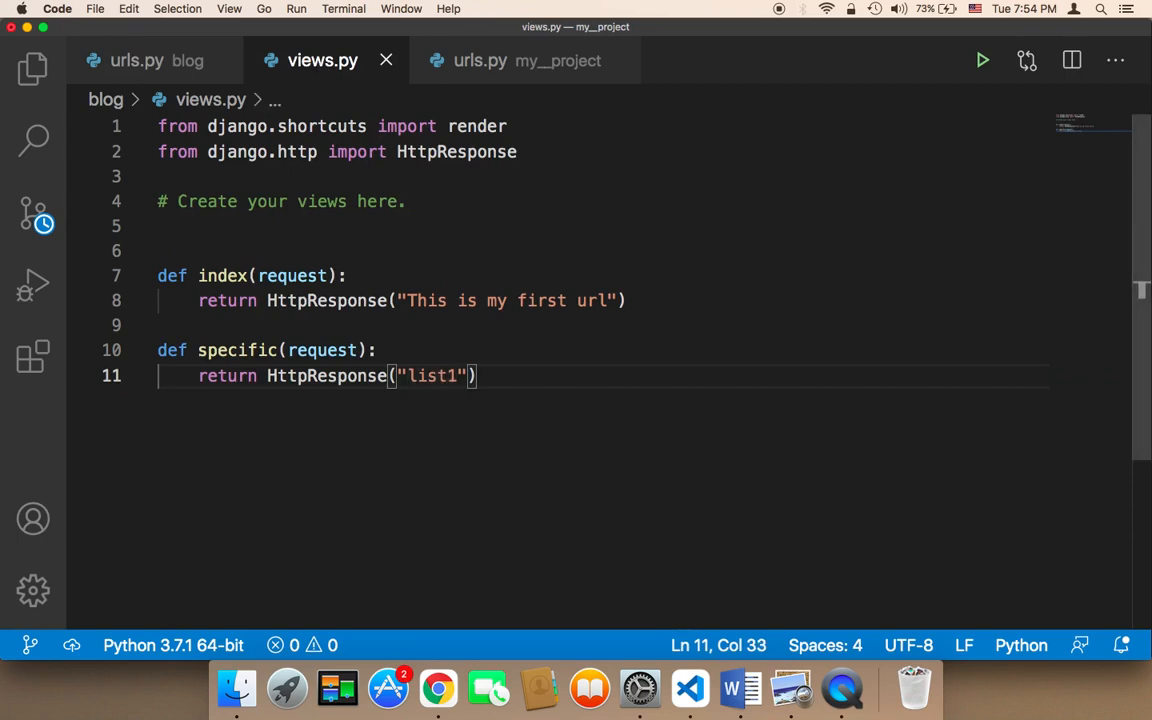
key(Enter)
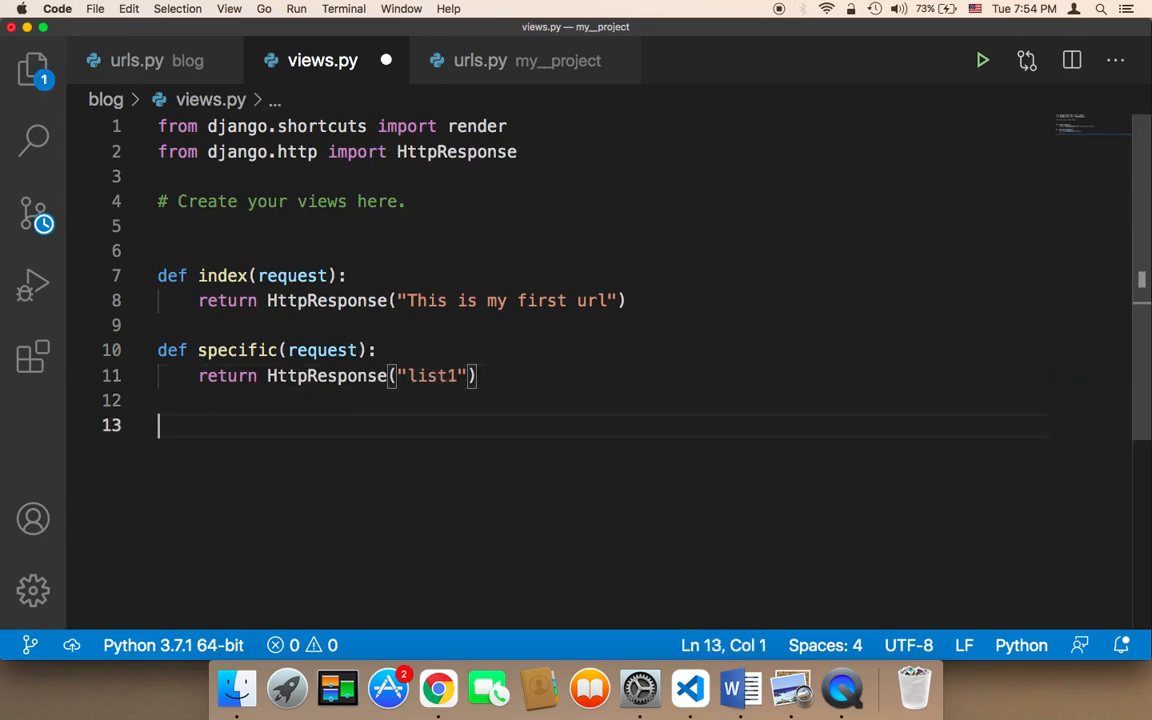
text(def)
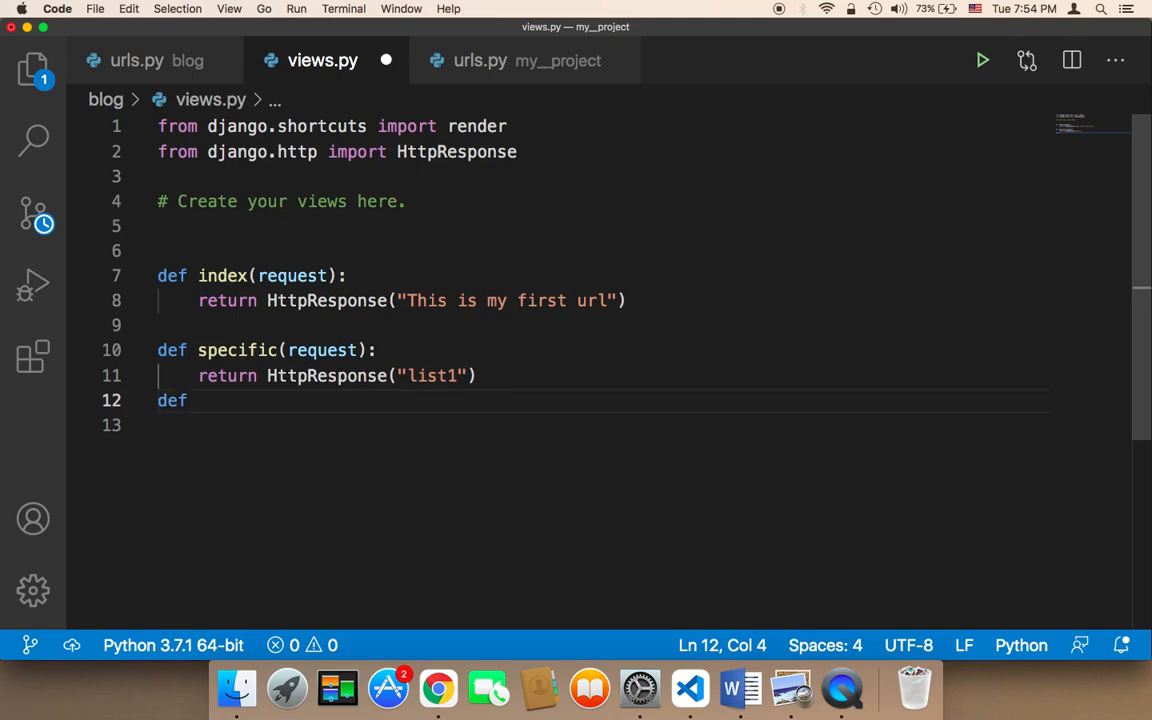
key(Enter)
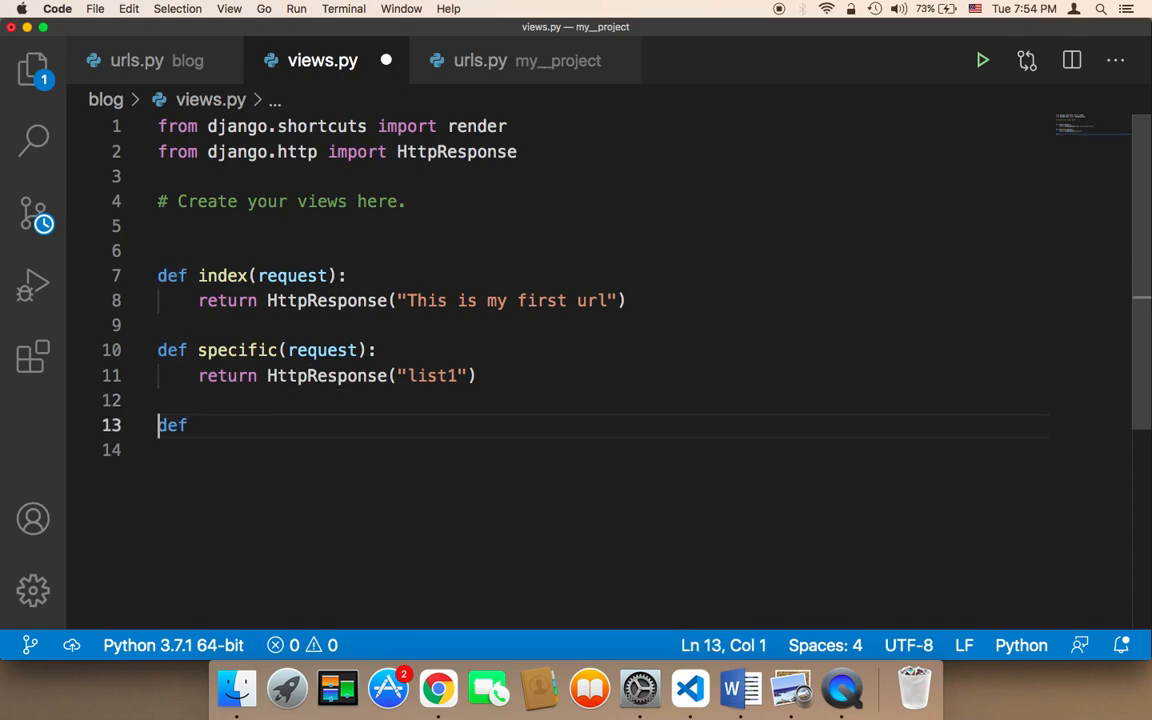
text(art)
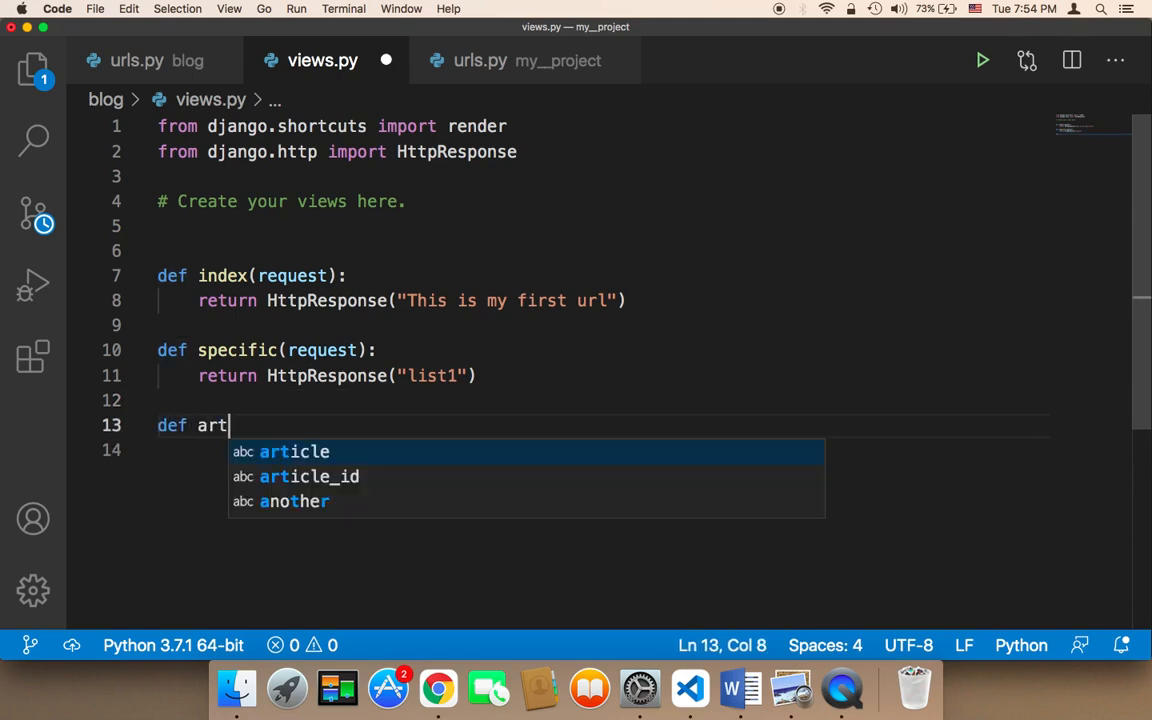
text(icle())
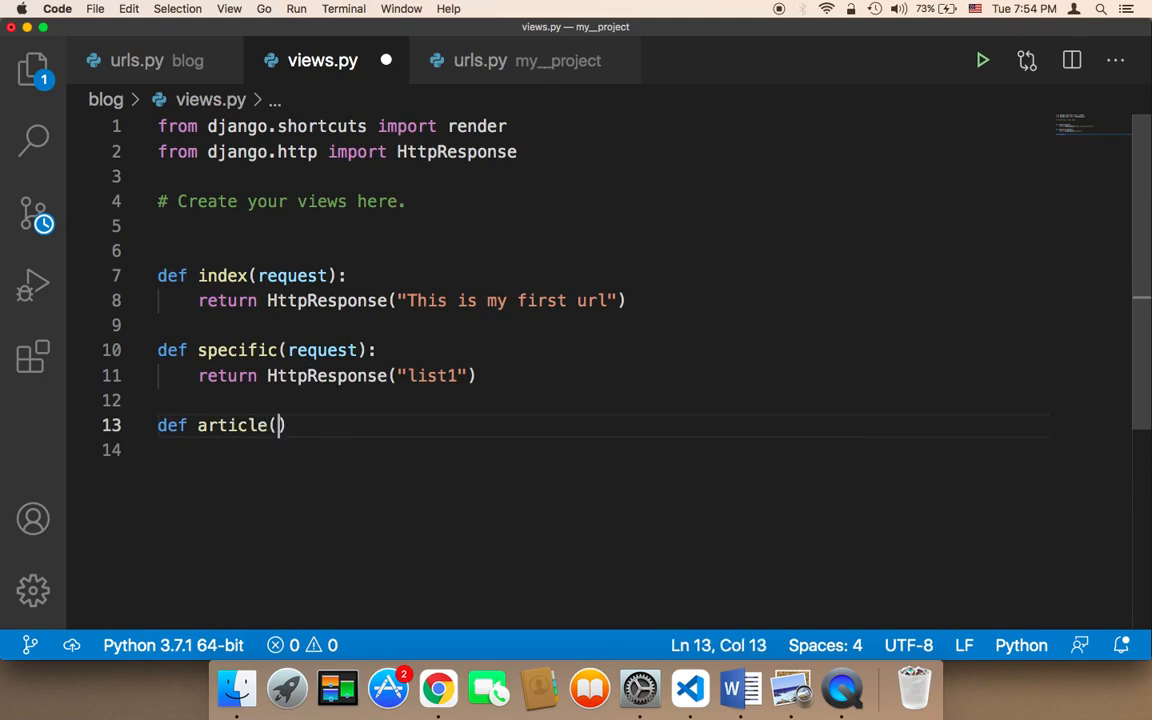
text(request)
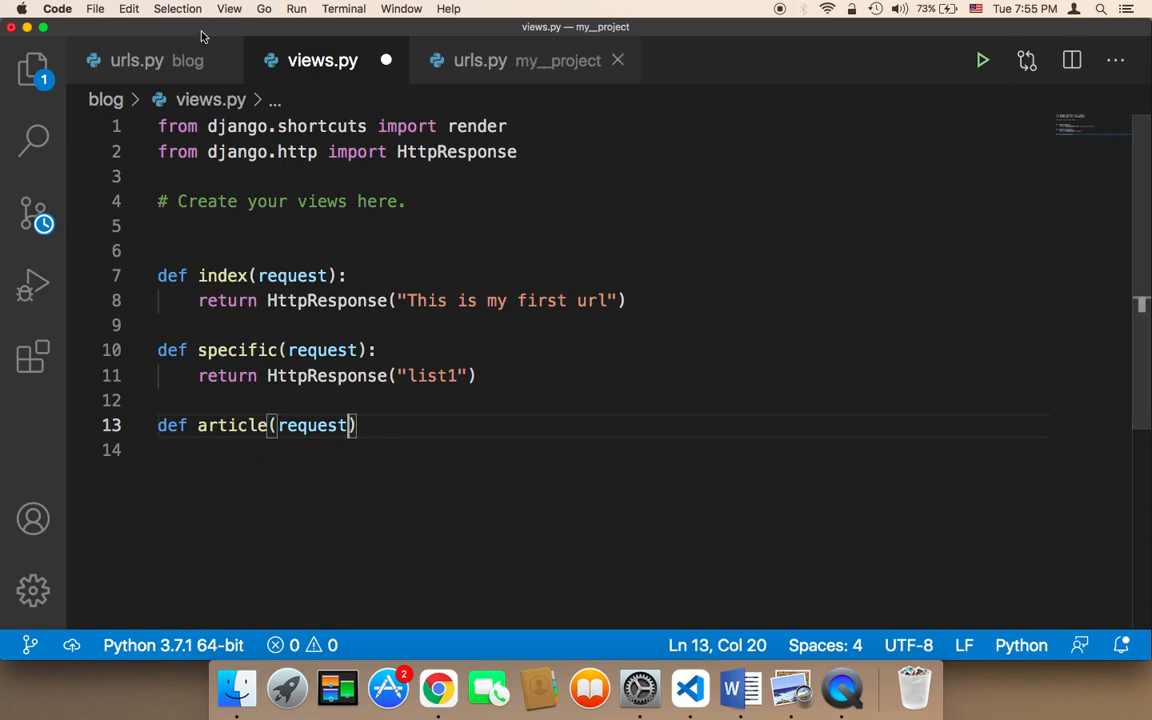
click(136, 60)
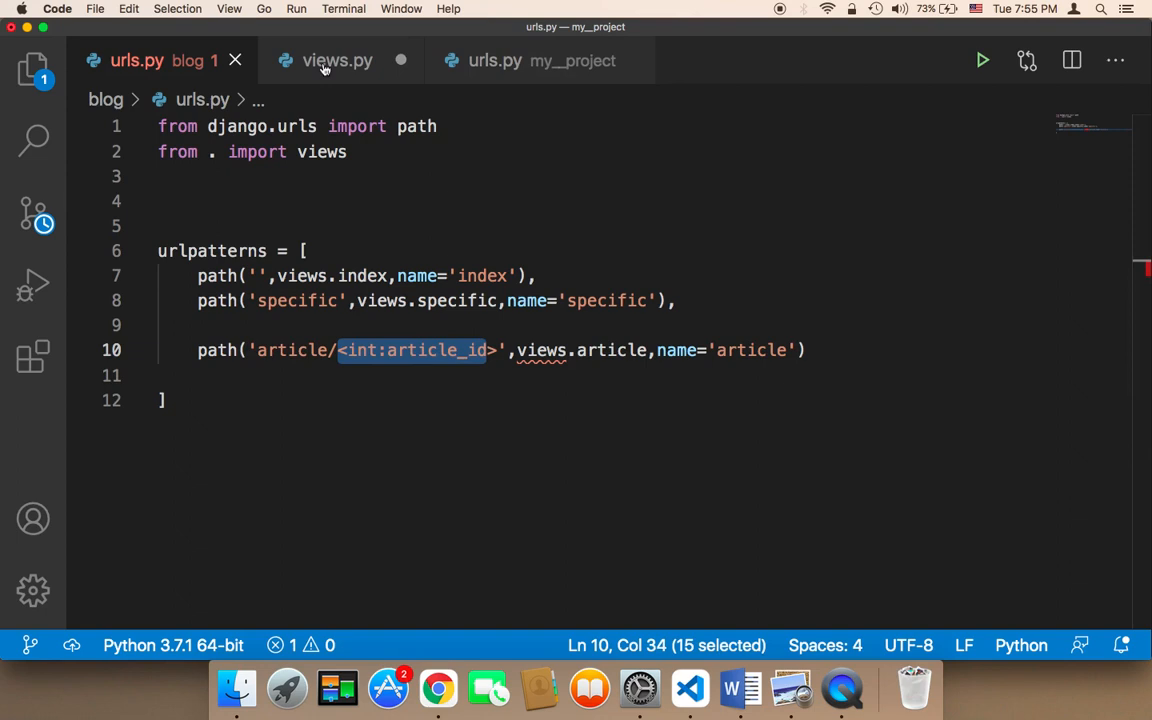
click(336, 60)
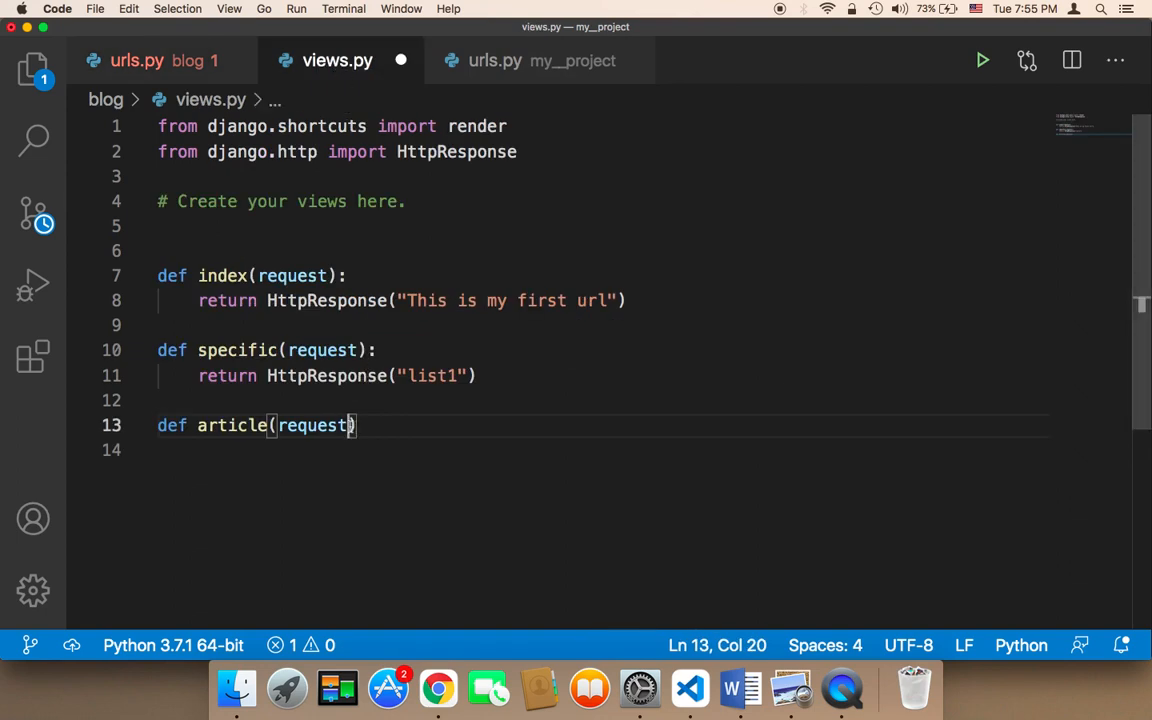
Finish the view signature with article_id and return HttpResponse(article_id).
text(,a)
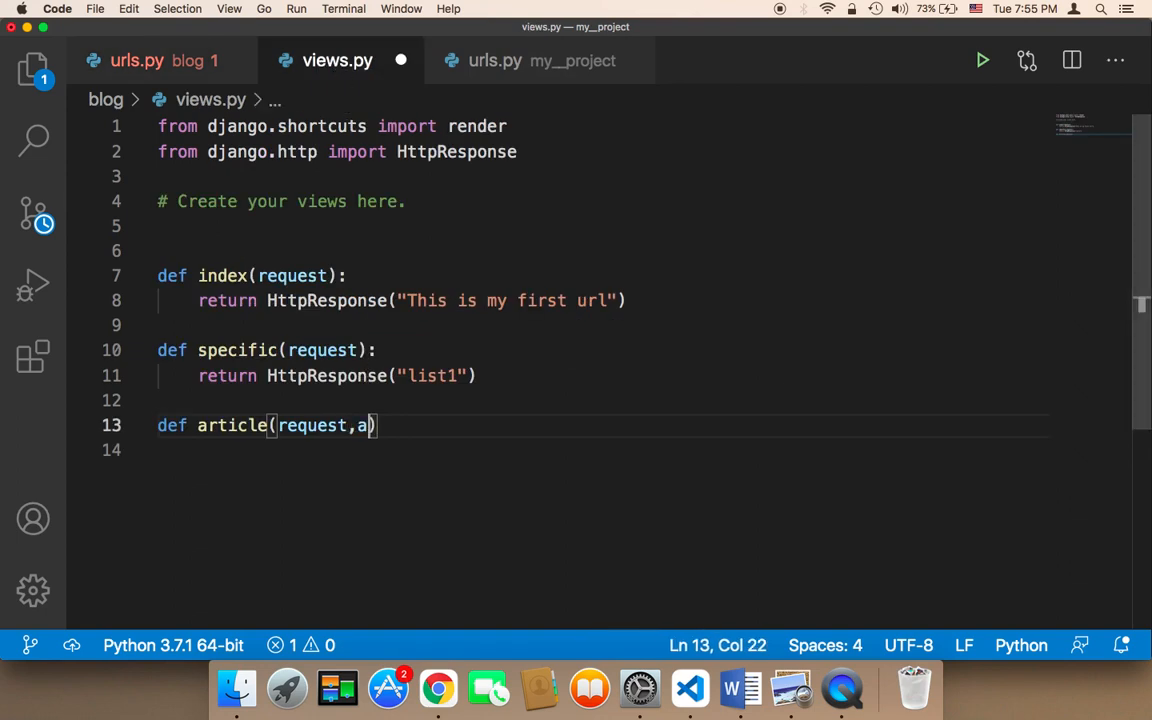
text(rticle_id)
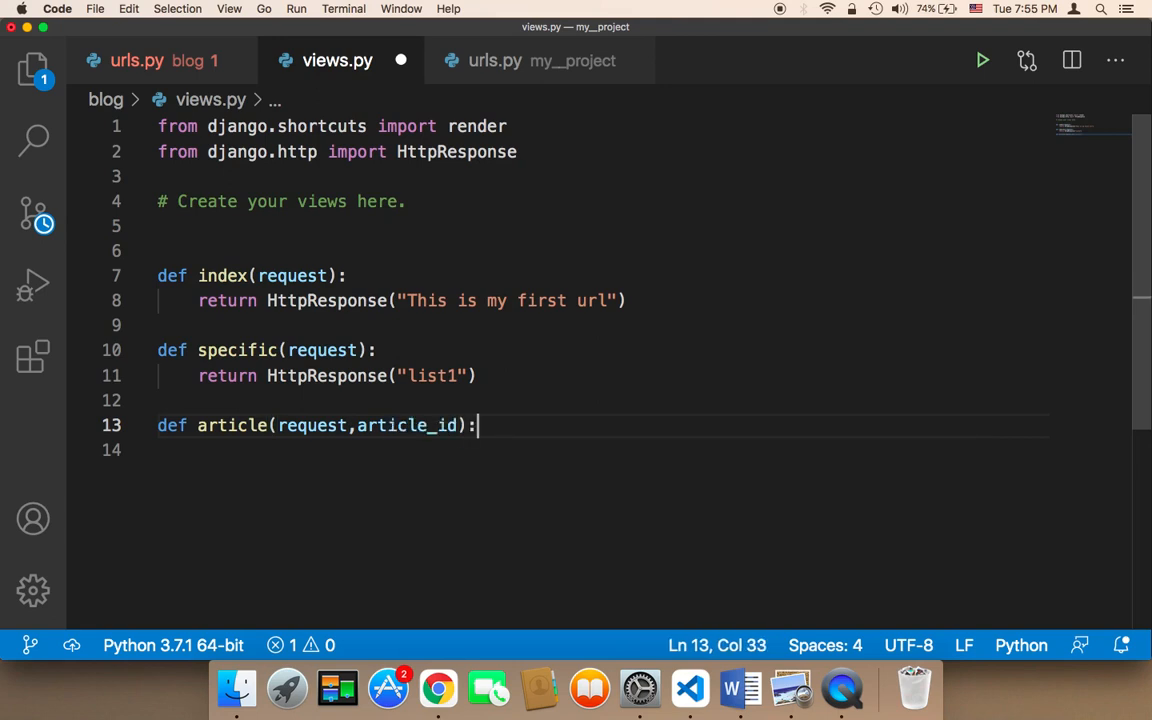
text(r)
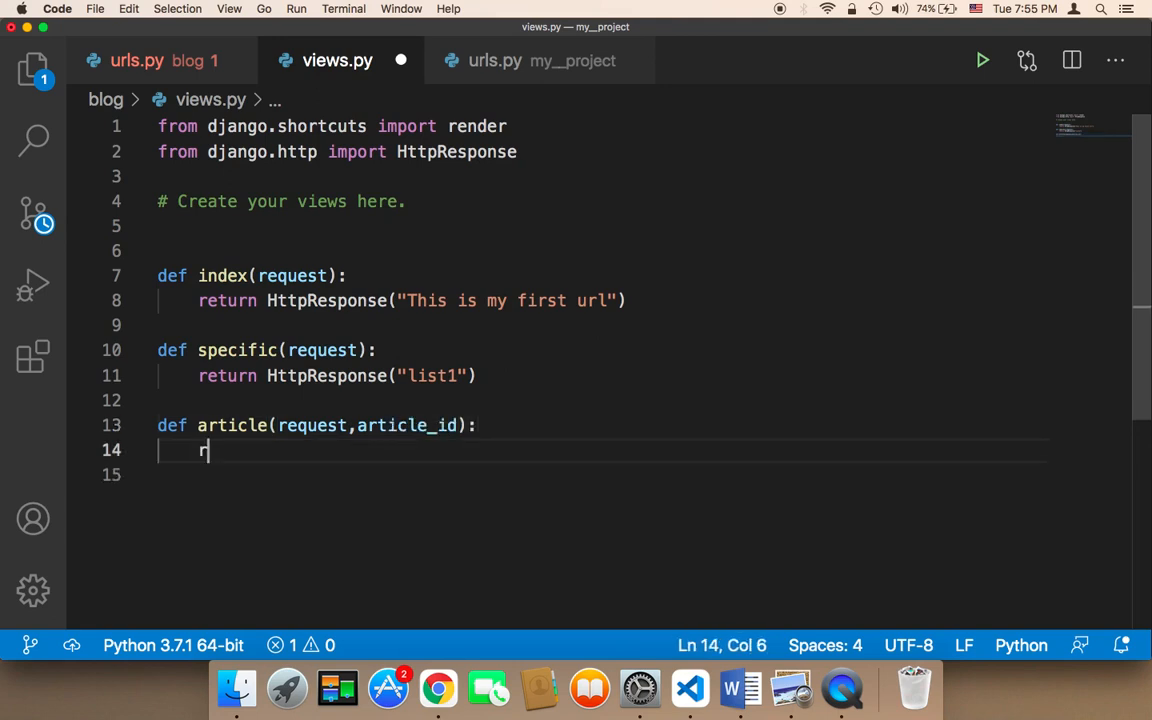
text(eturn HttpResponse)
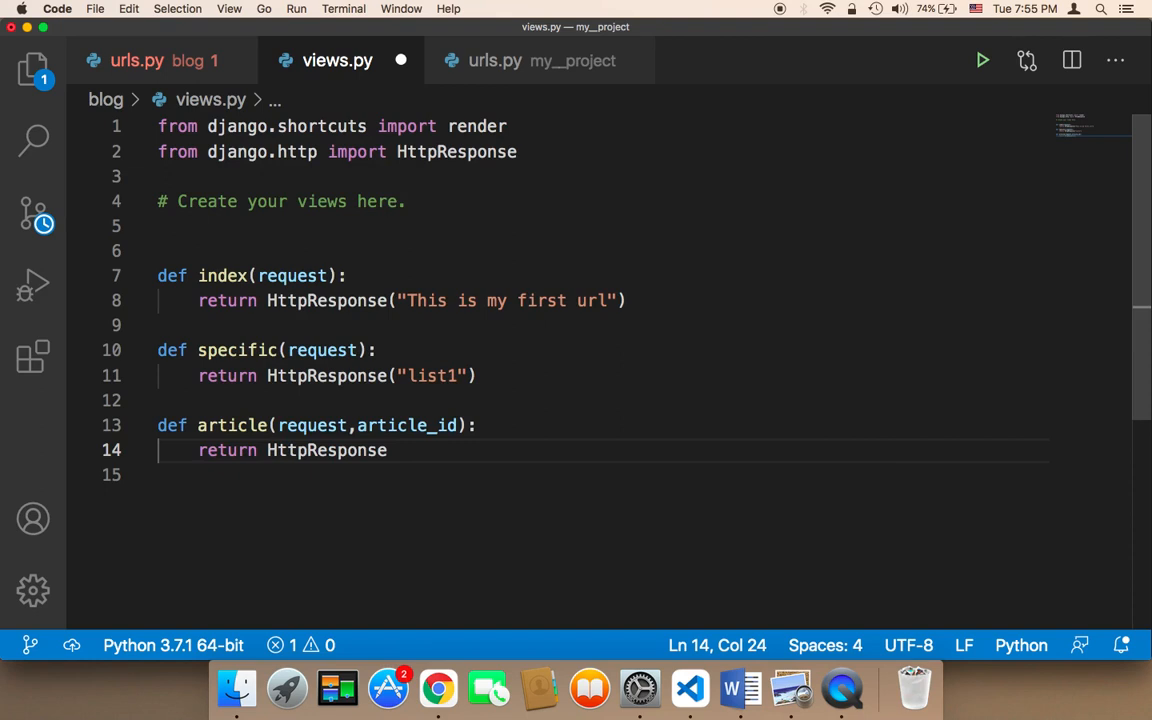
text((article_id)
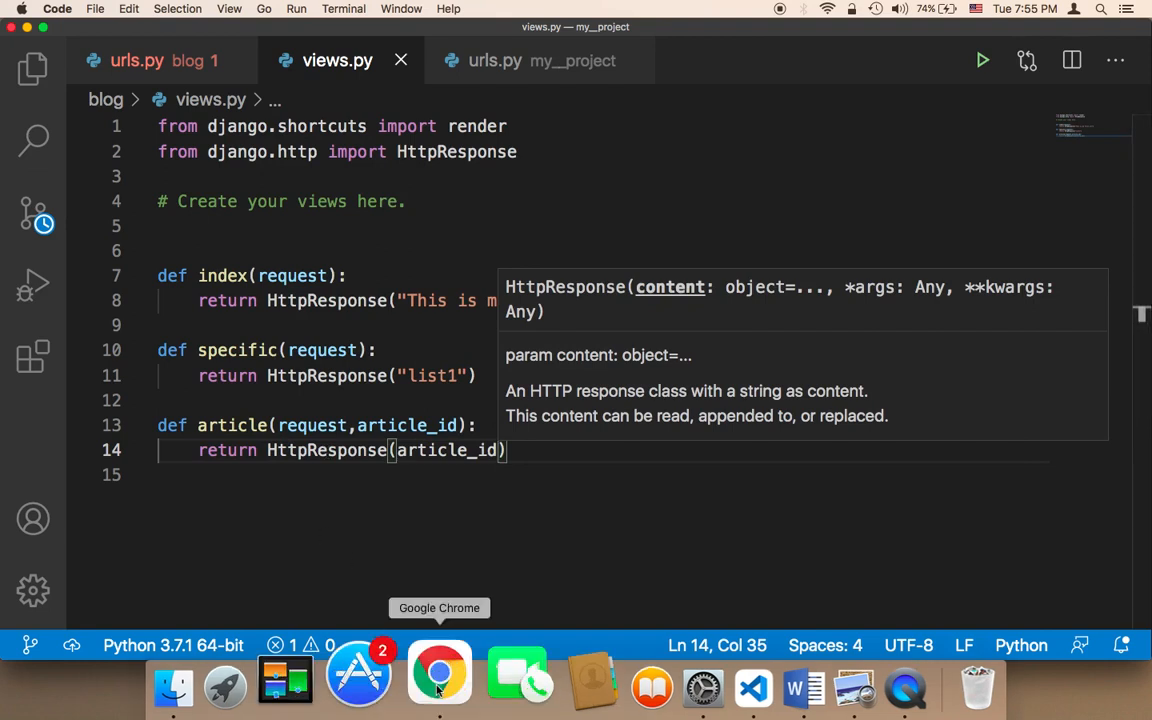
Load 127.0.0.1:8000/blog/article in Chrome to get the 404, then append /2 to the address.
click(440, 672)
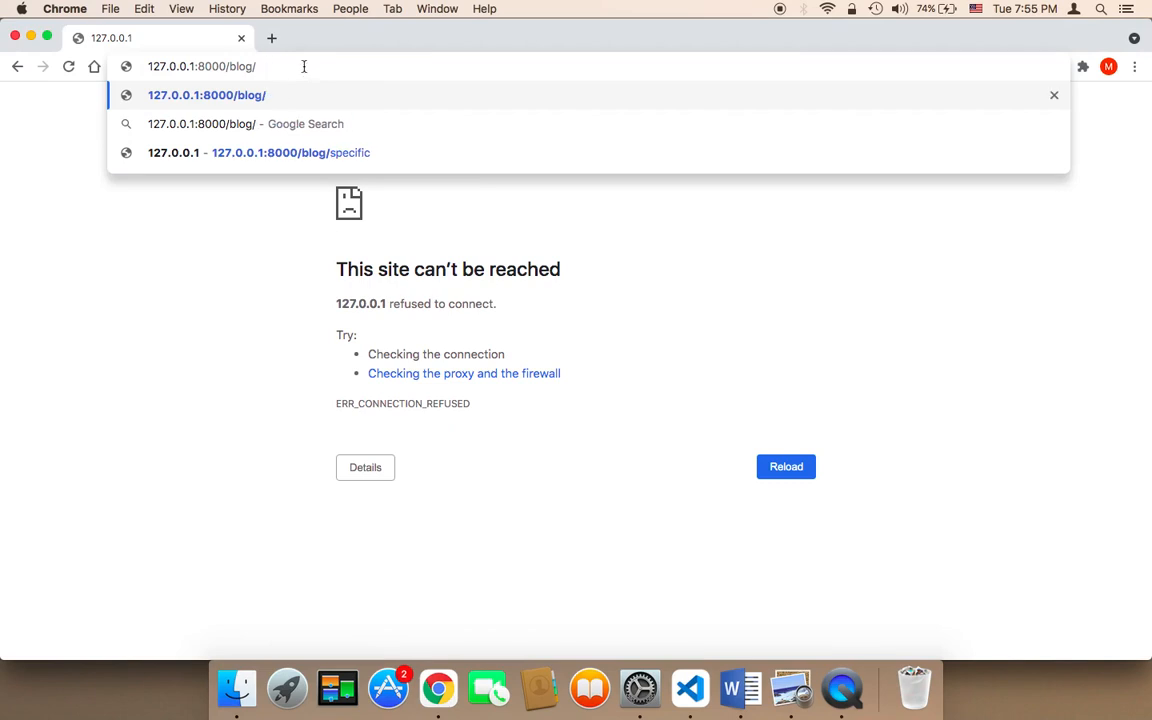
text(article)
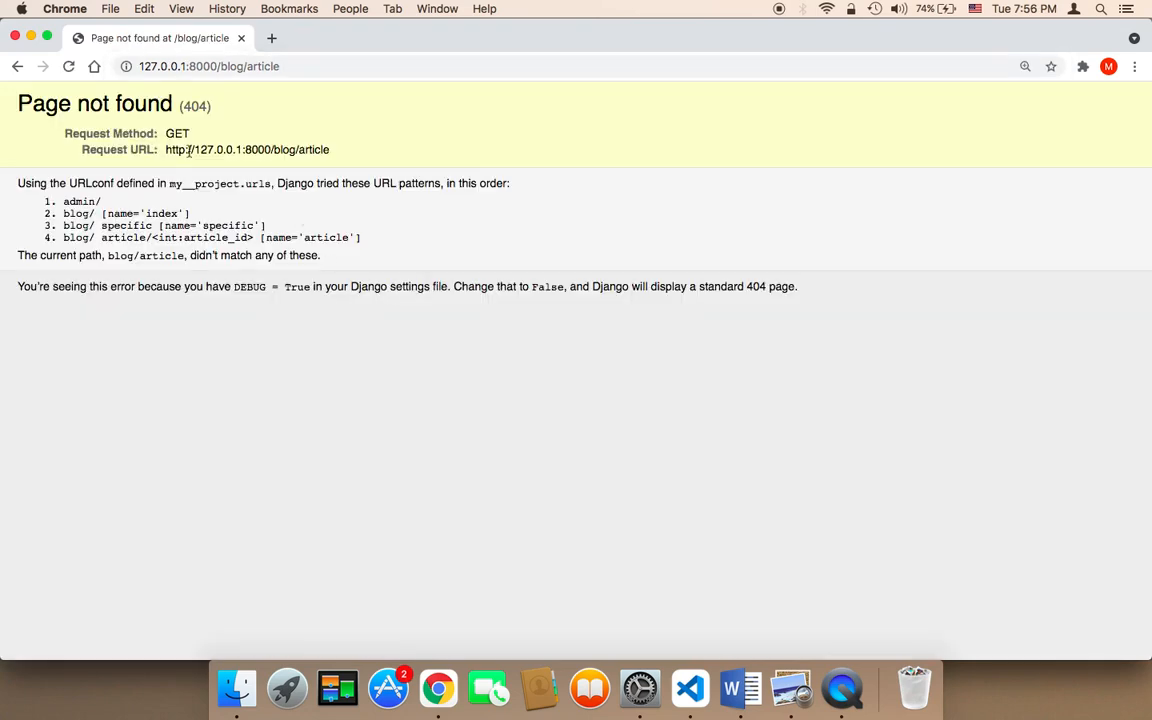
mouse_move(292, 168)
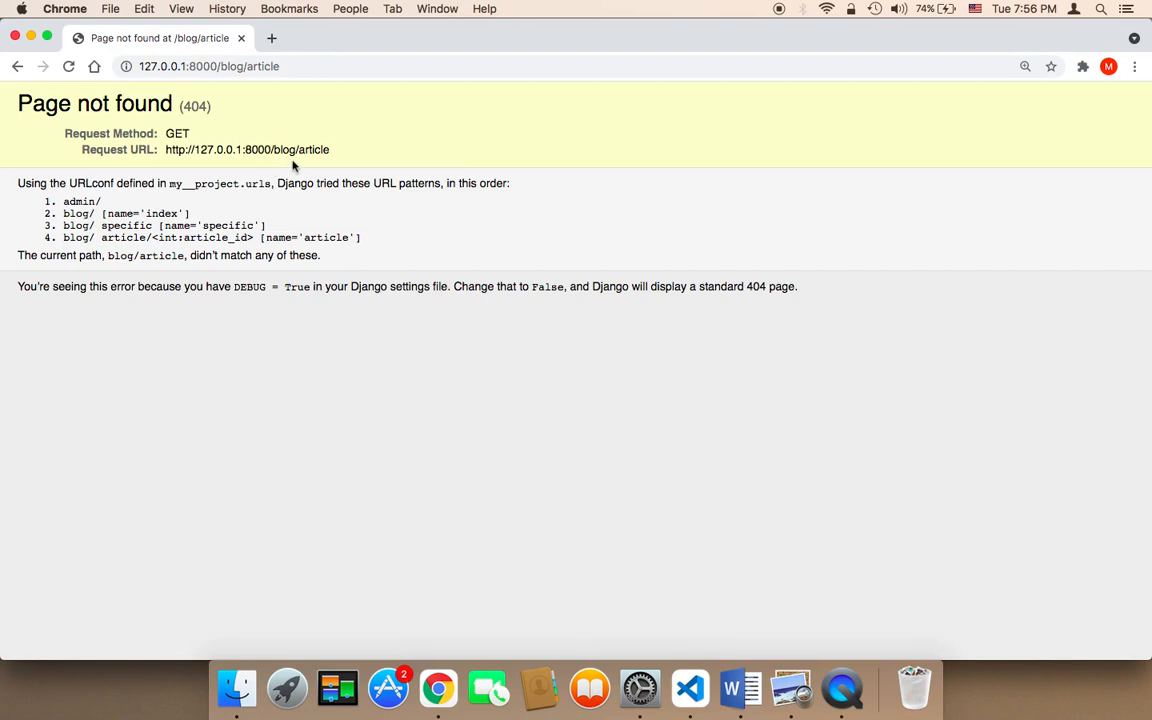
double_click(266, 66)
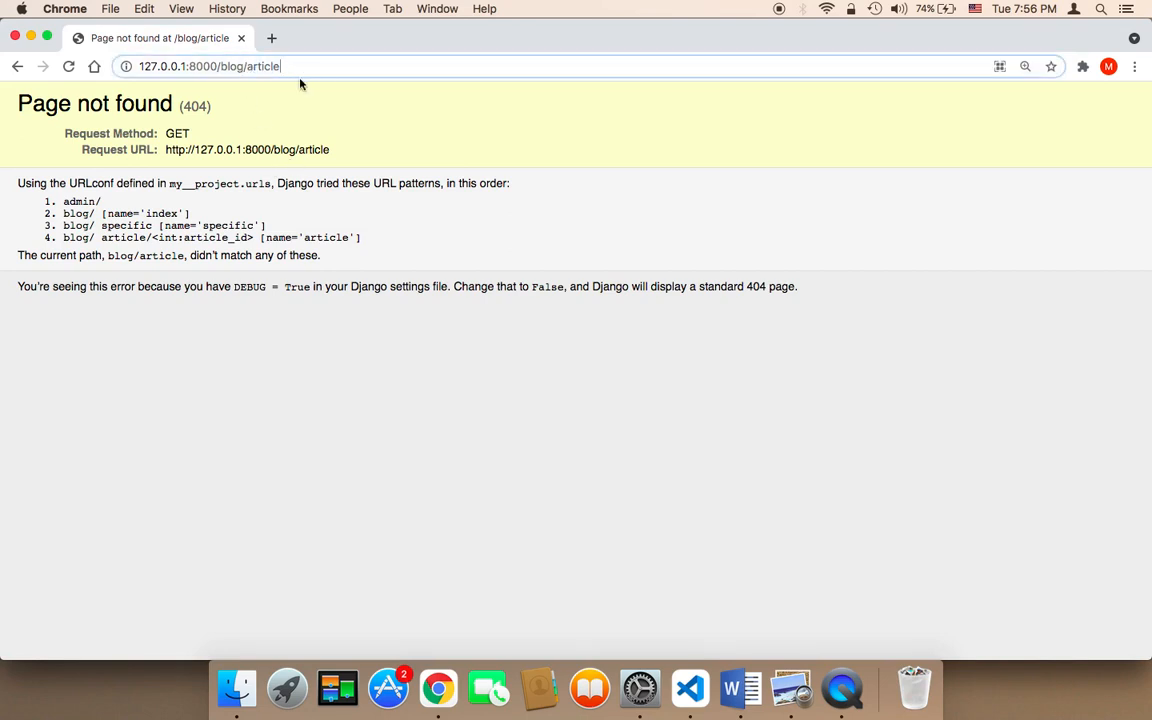
text(/)
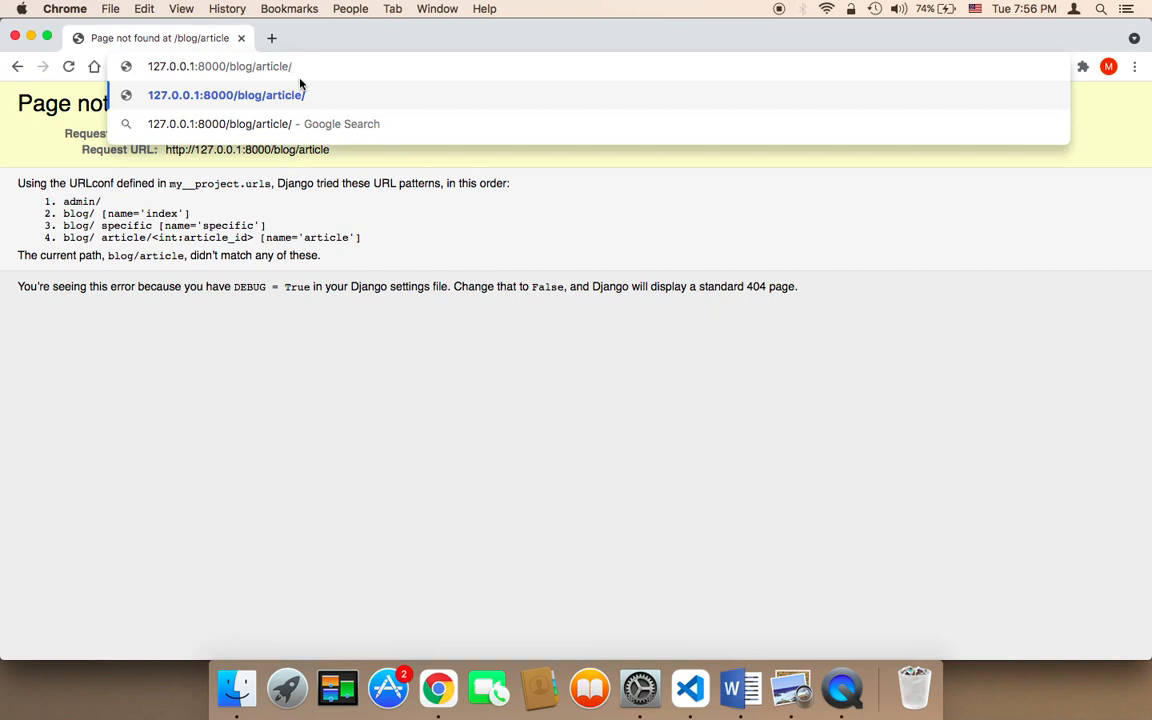
text(2)
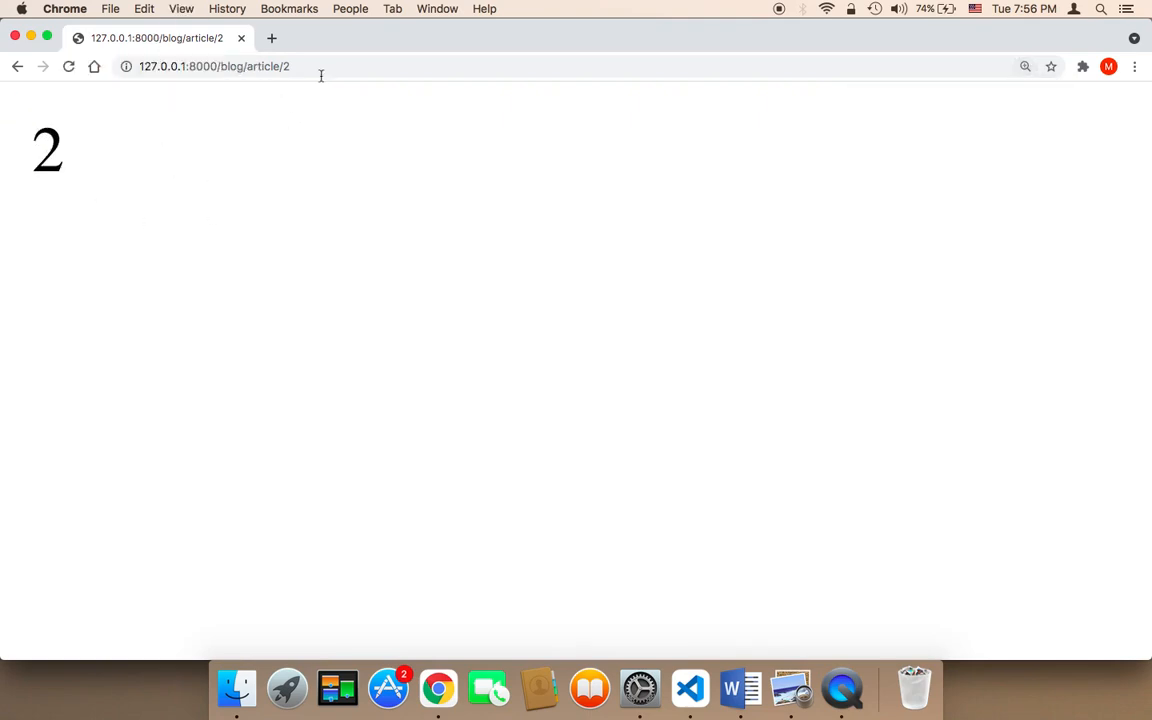
Visit blog/article/20 and /30, each echoing its id, then enter 1000 as the id.
text(0)
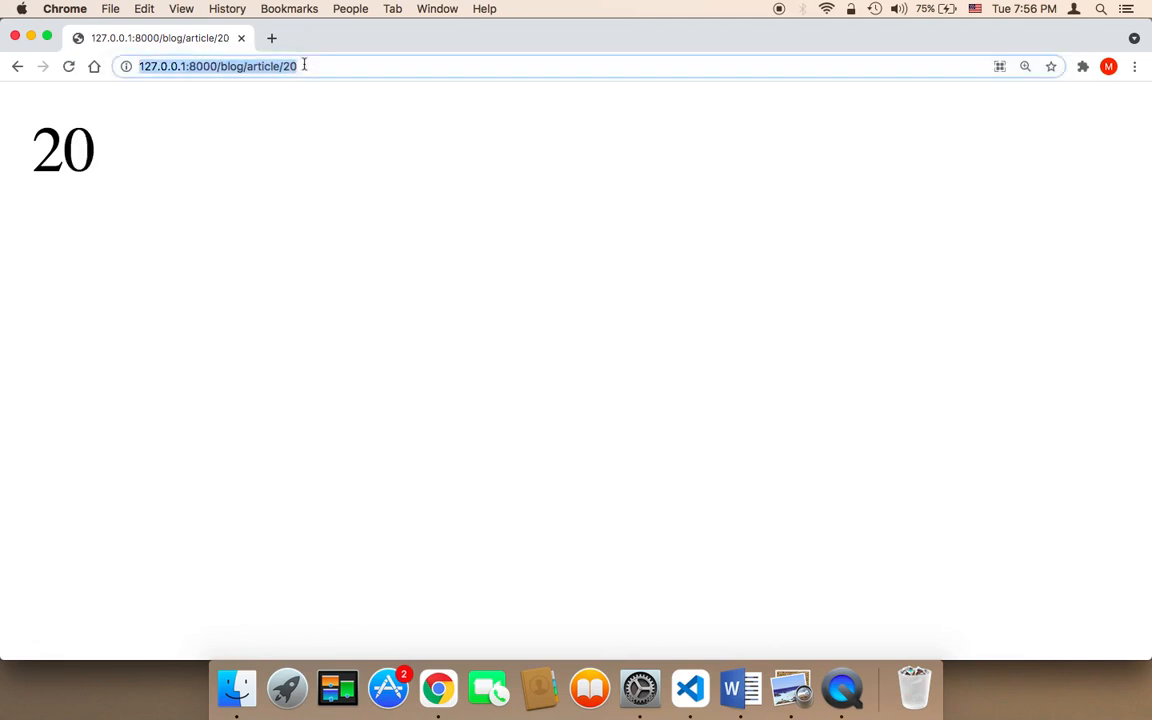
click(220, 66)
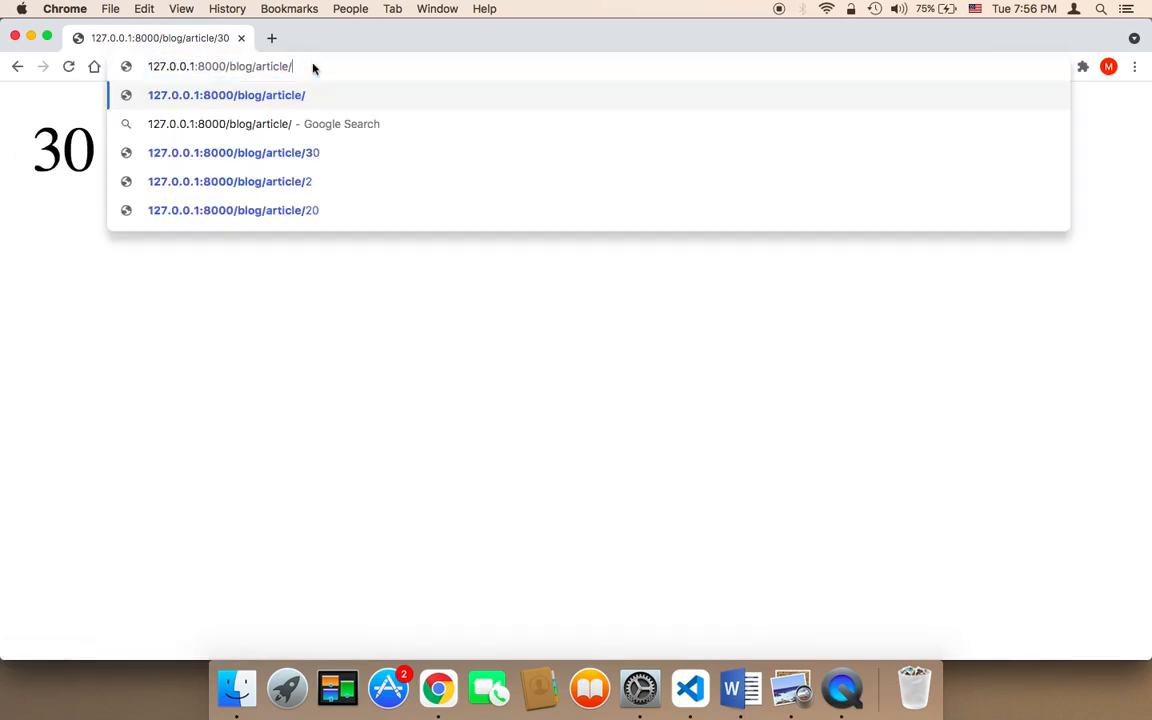
text(1000)
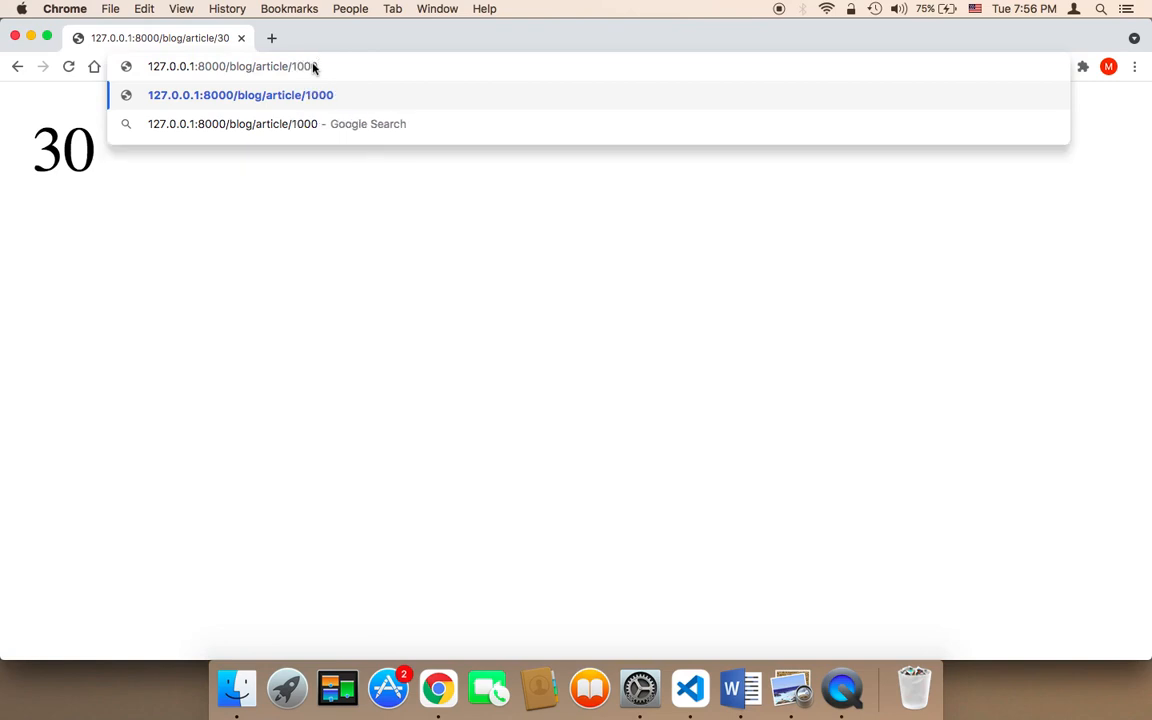